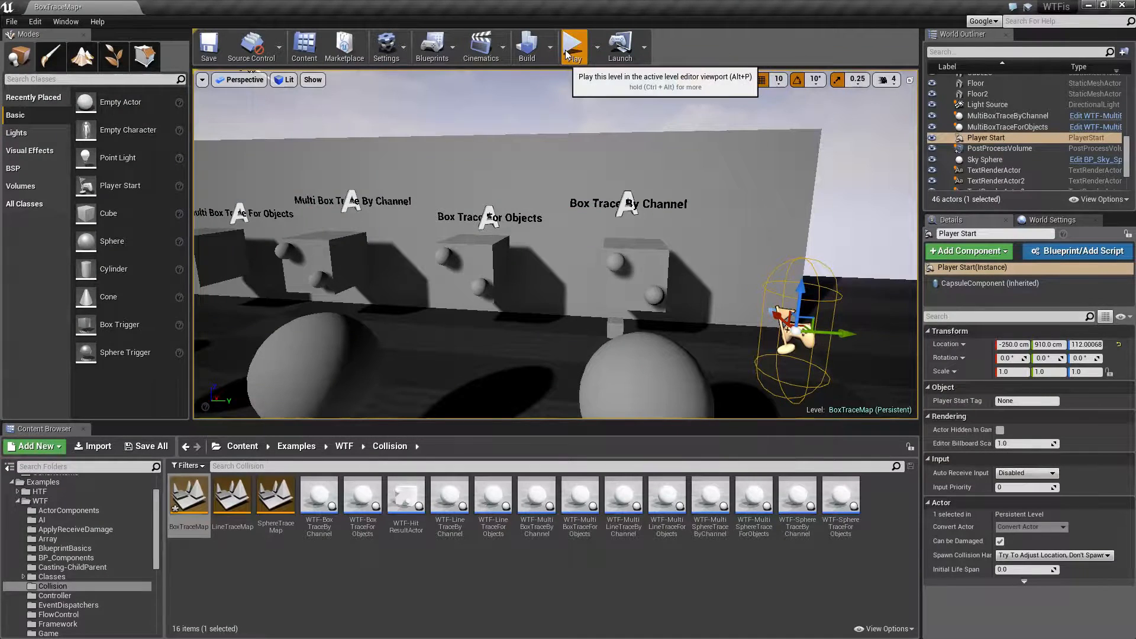
Step: Run the BoxTraceMap level in Play mode in the editor viewport
left_click(573, 43)
type("line trace")
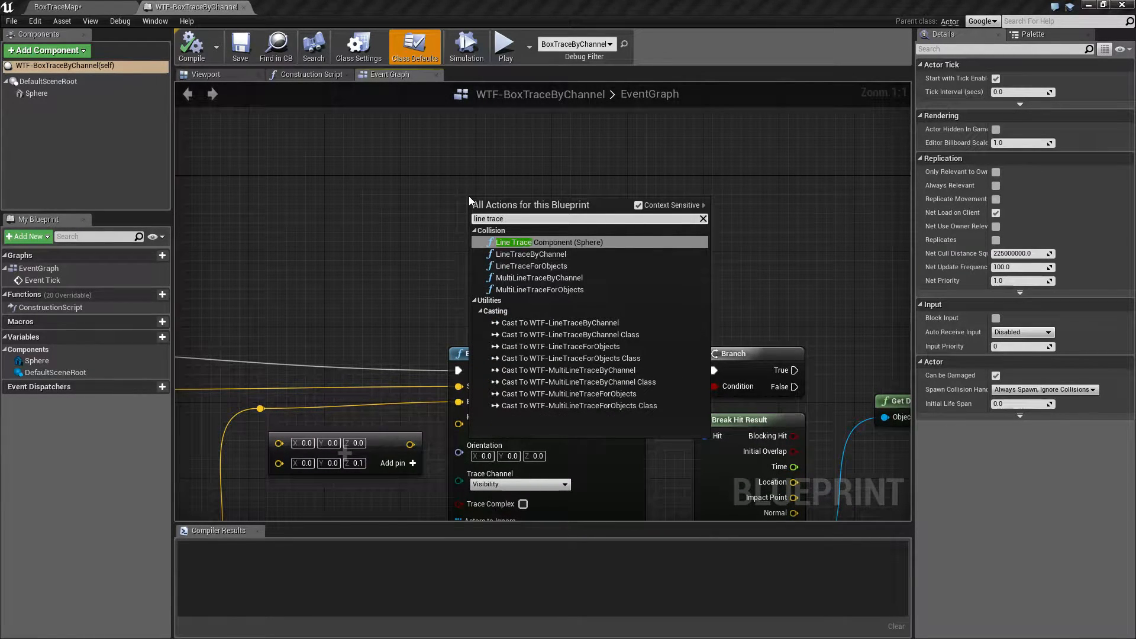
Step: Inspect the BoxTraceByChannel node in the event graph
left_click(549, 242)
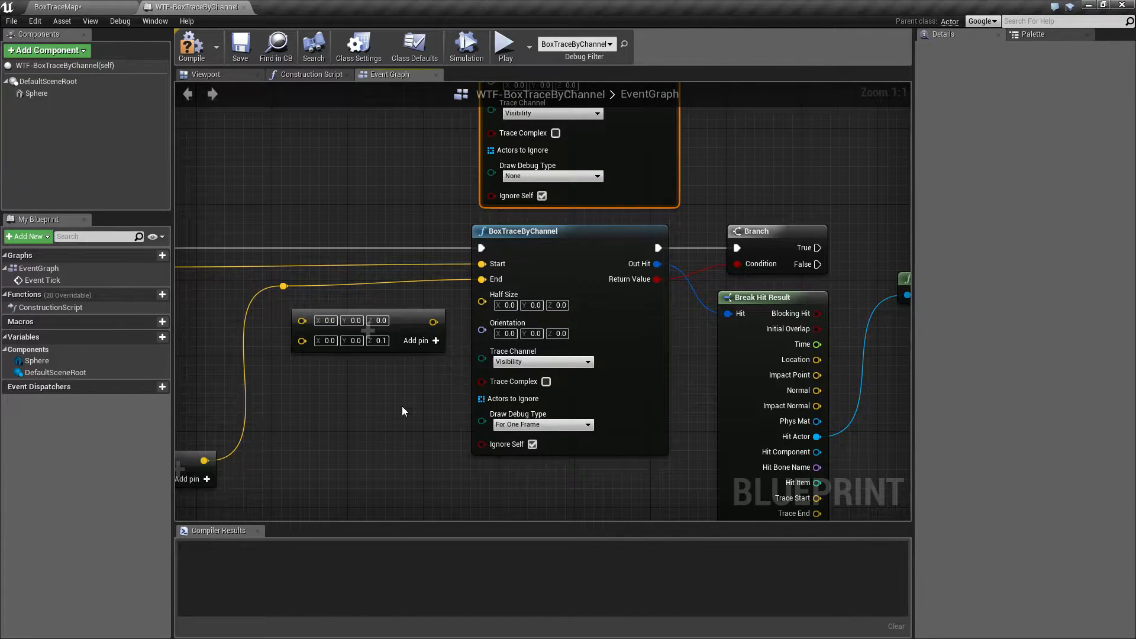
mouse_move(495, 279)
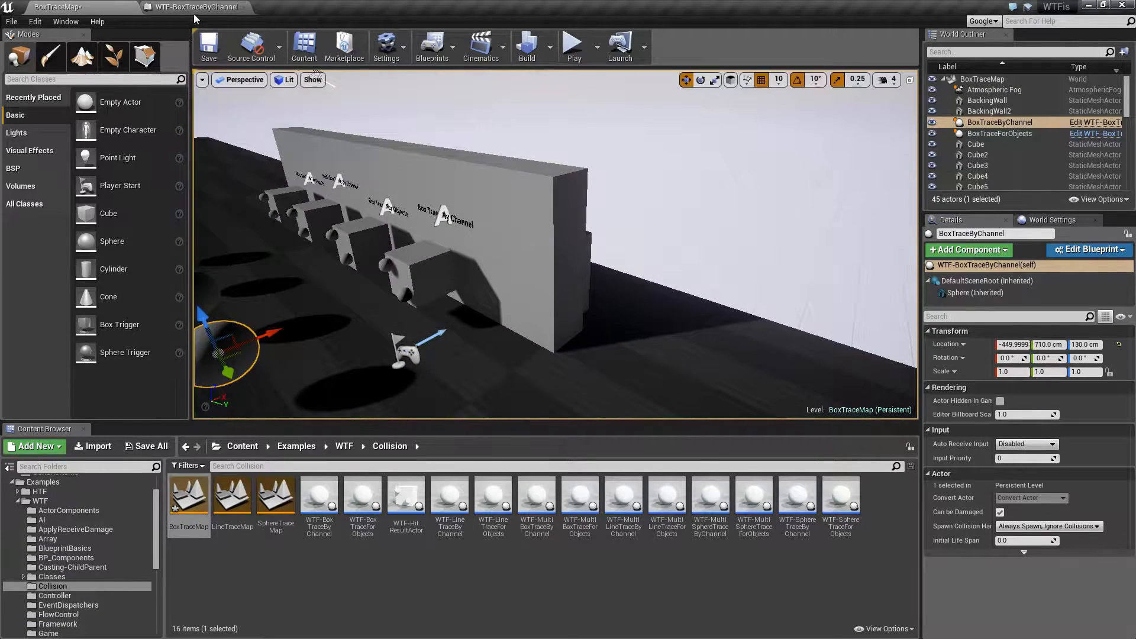
Step: Return to the WTF-BoxTraceByChannel graph and compile the blueprint
left_click(1089, 249)
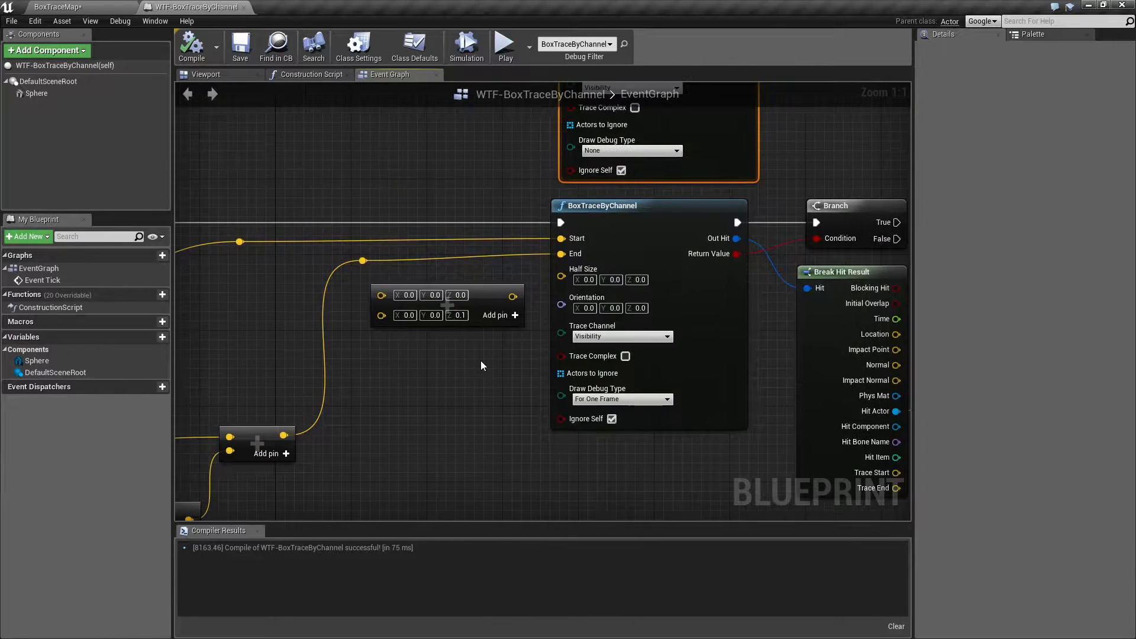
left_click(505, 44)
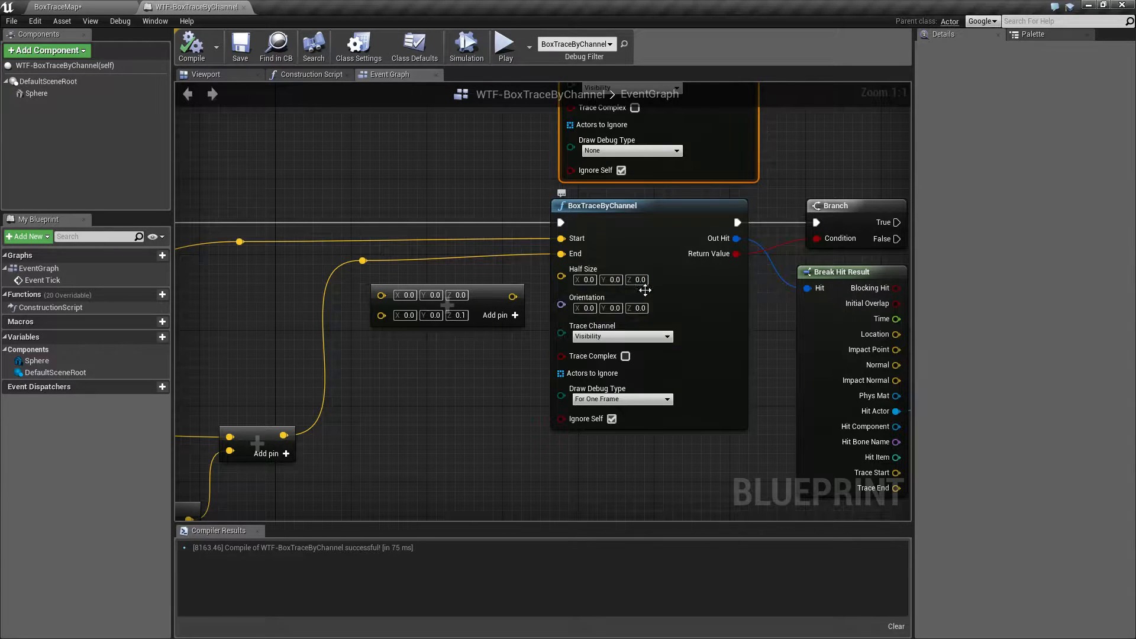
mouse_move(612, 308)
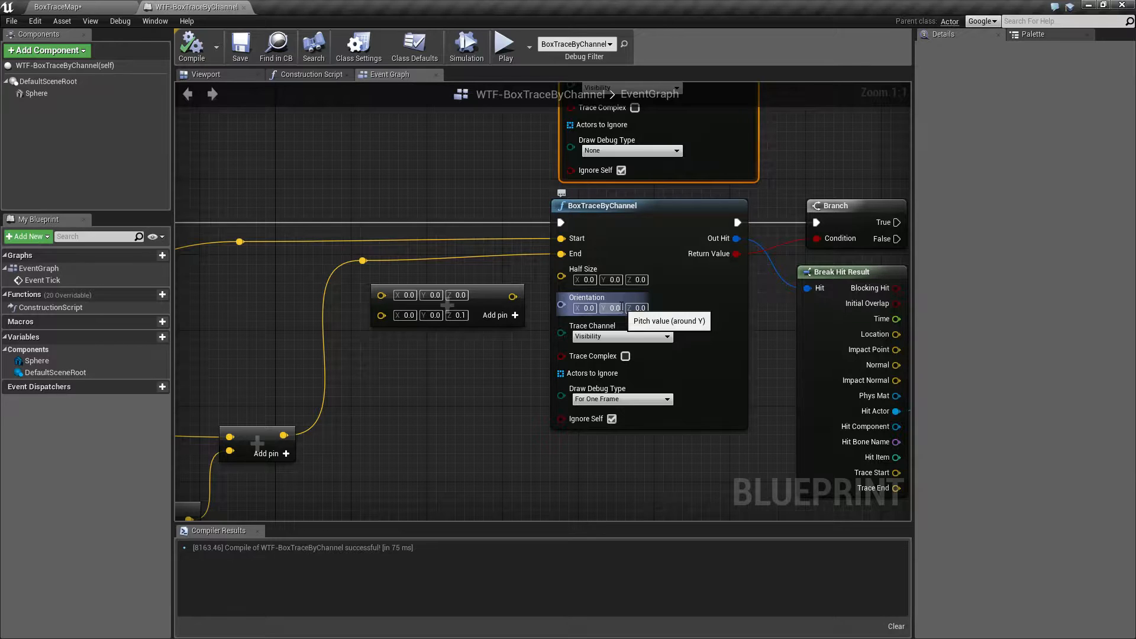
mouse_move(529, 357)
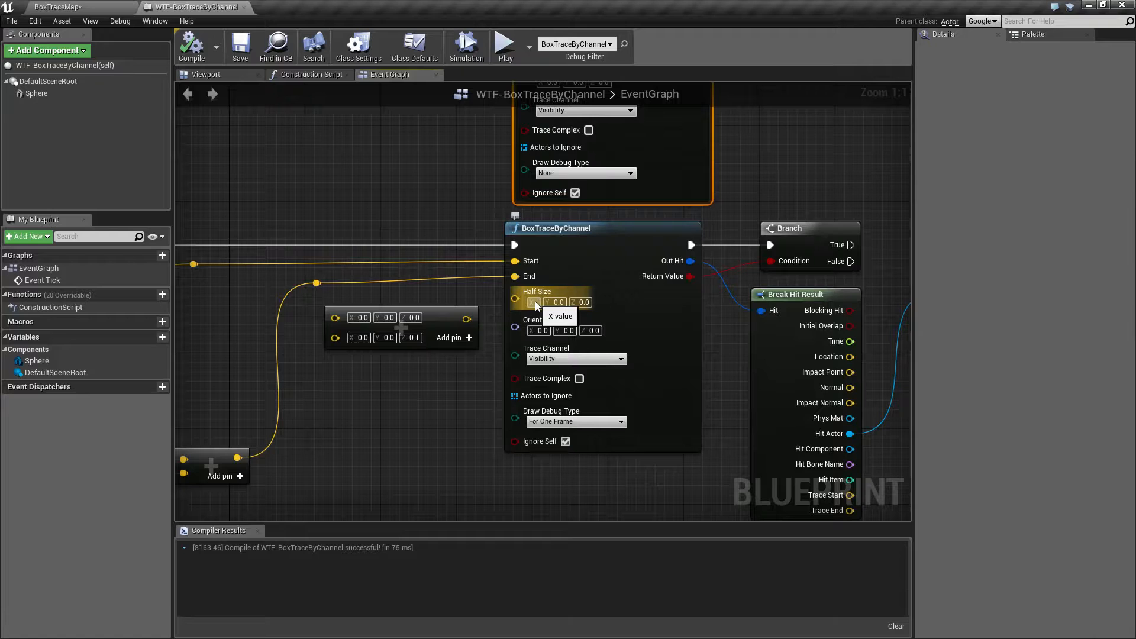
Step: Enter 10.0 into a Half Size field on the BoxTraceByChannel node
type("10.0")
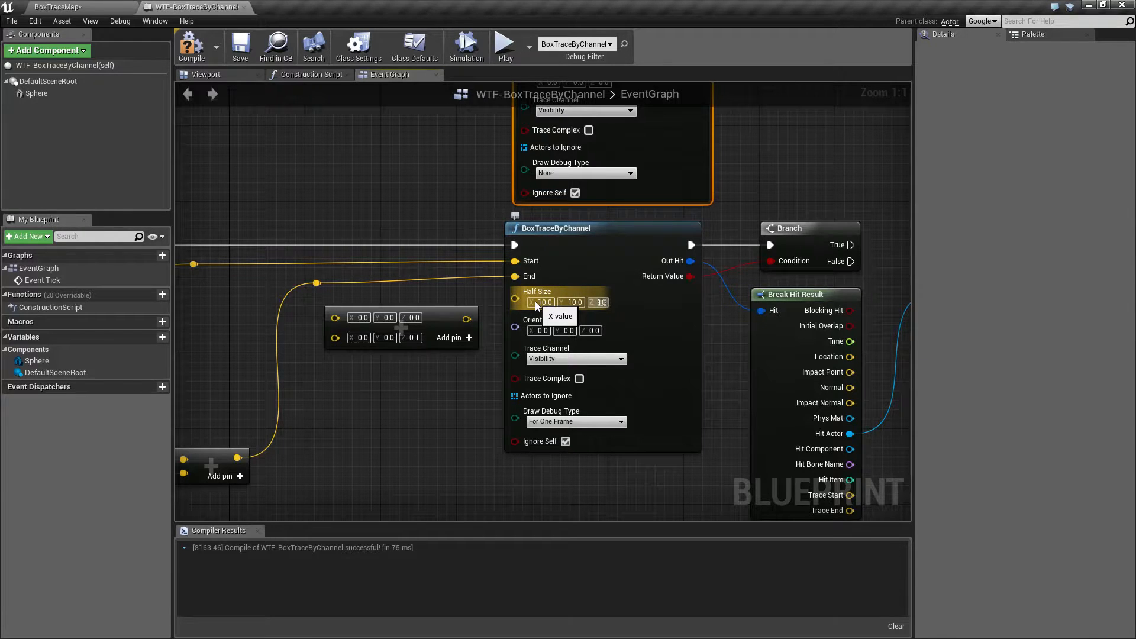
left_click(504, 42)
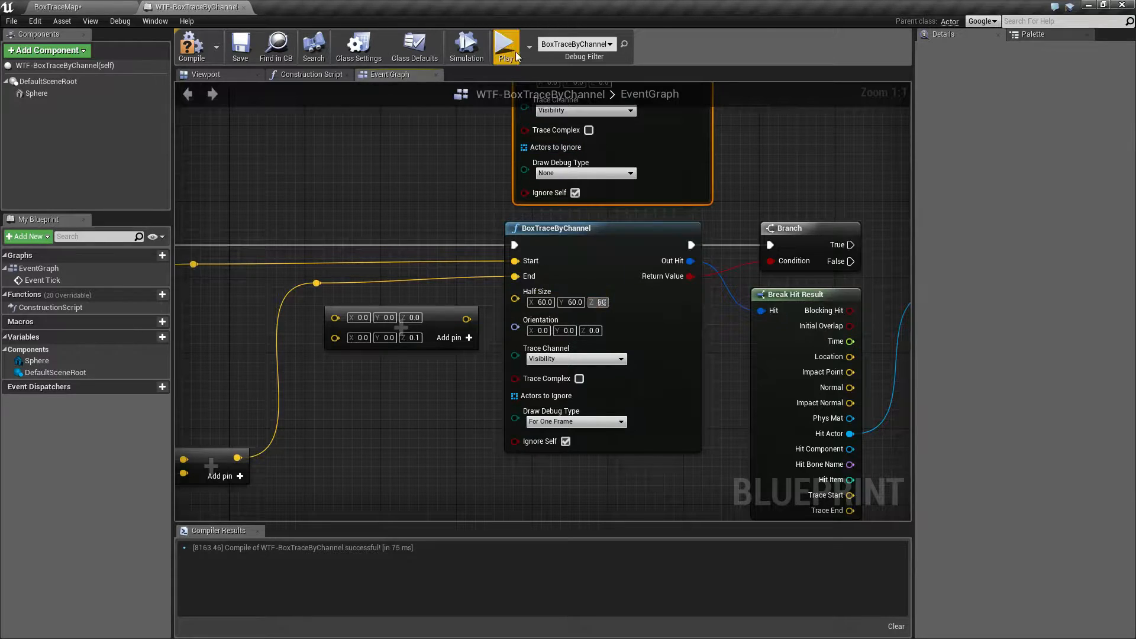
Step: Play the game twice to watch the 60-unit box trace
left_click(506, 45)
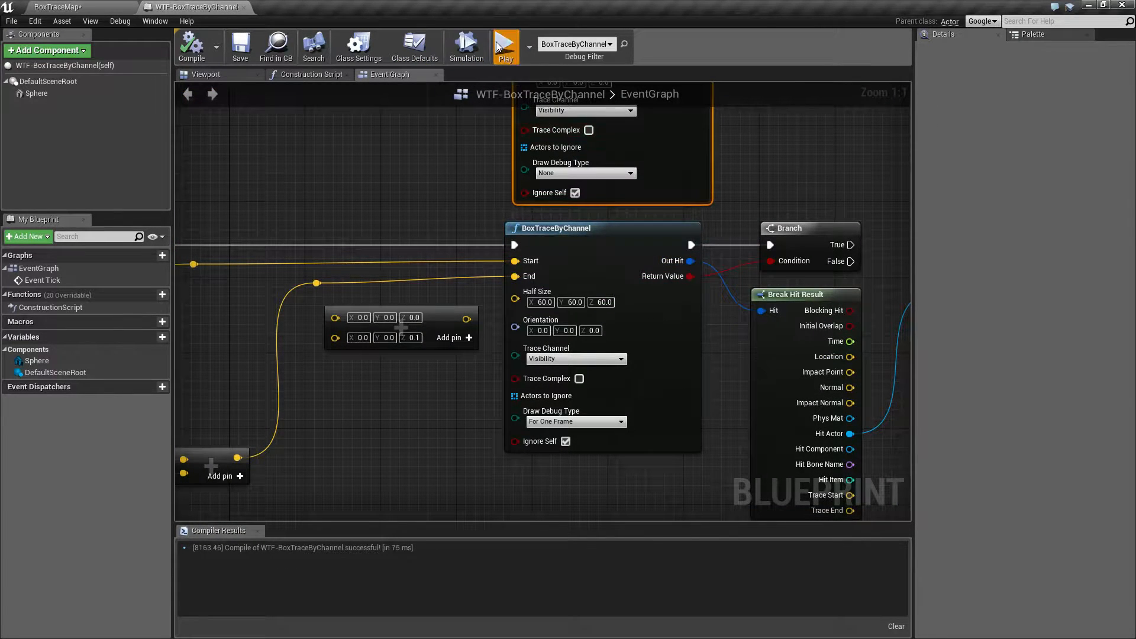
left_click(504, 45)
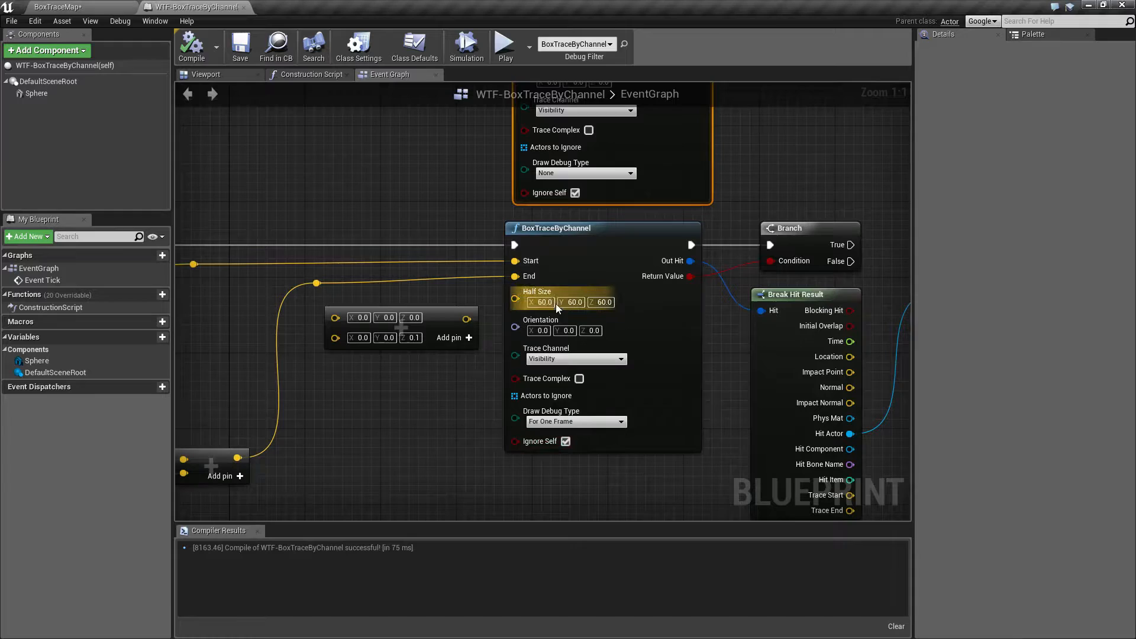
Step: Set Half Size X to 100 and test the larger box trace in play
left_click(542, 303)
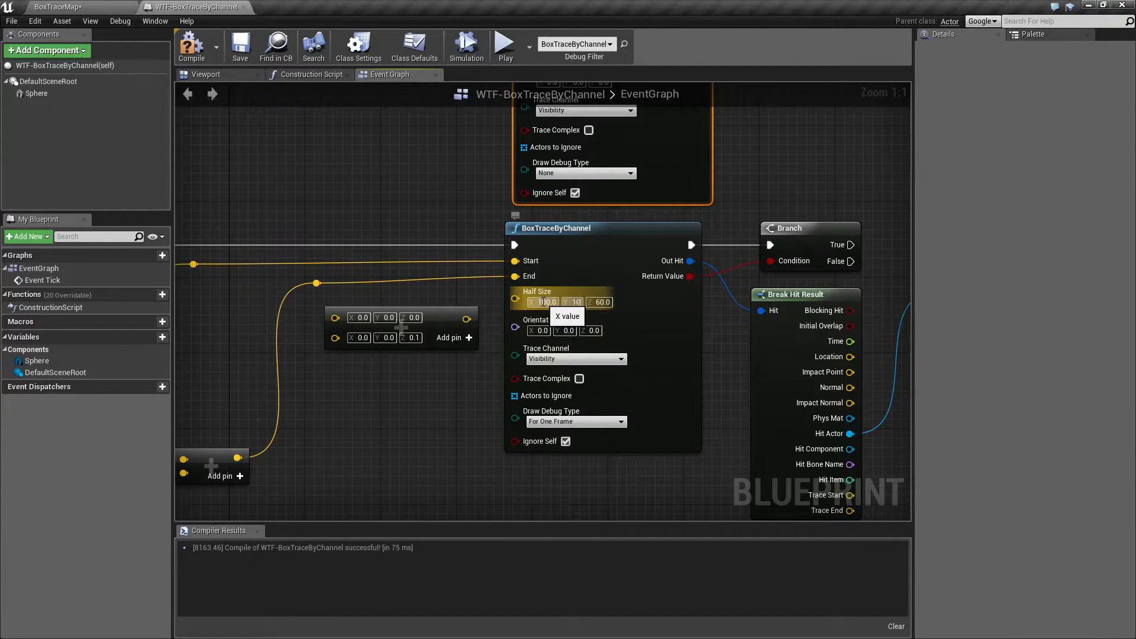
type("100.0")
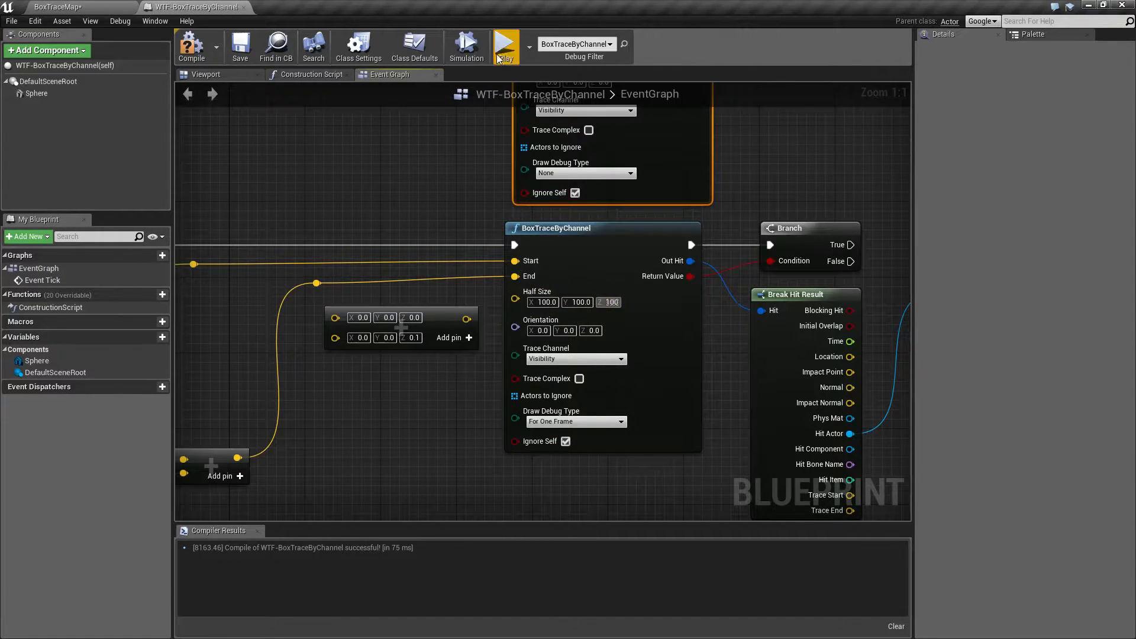
left_click(505, 44)
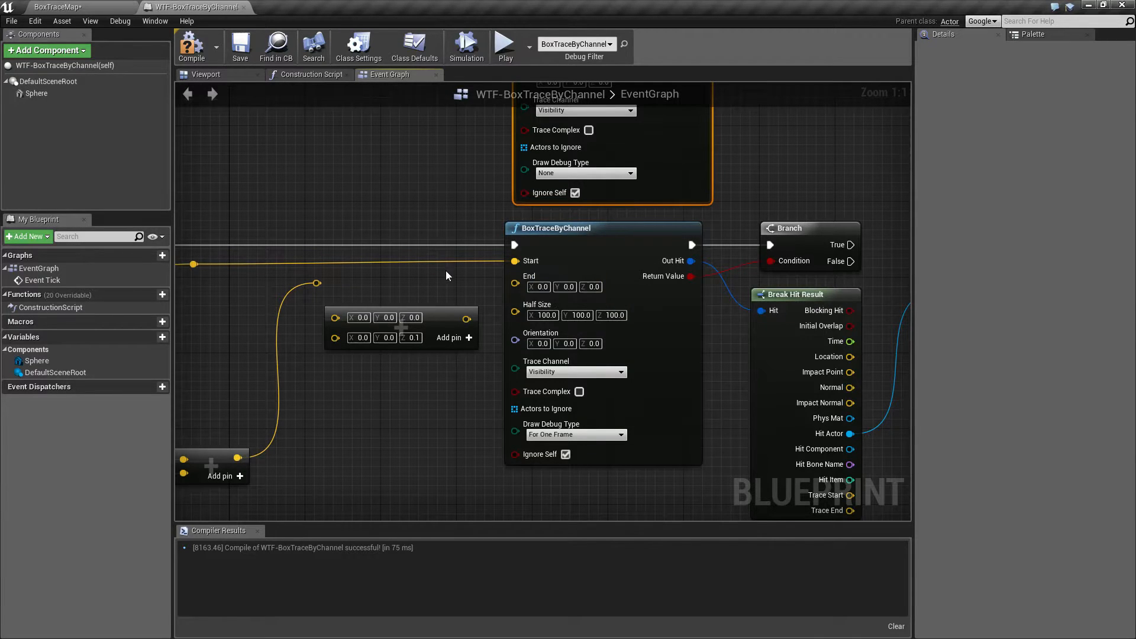
mouse_move(386, 279)
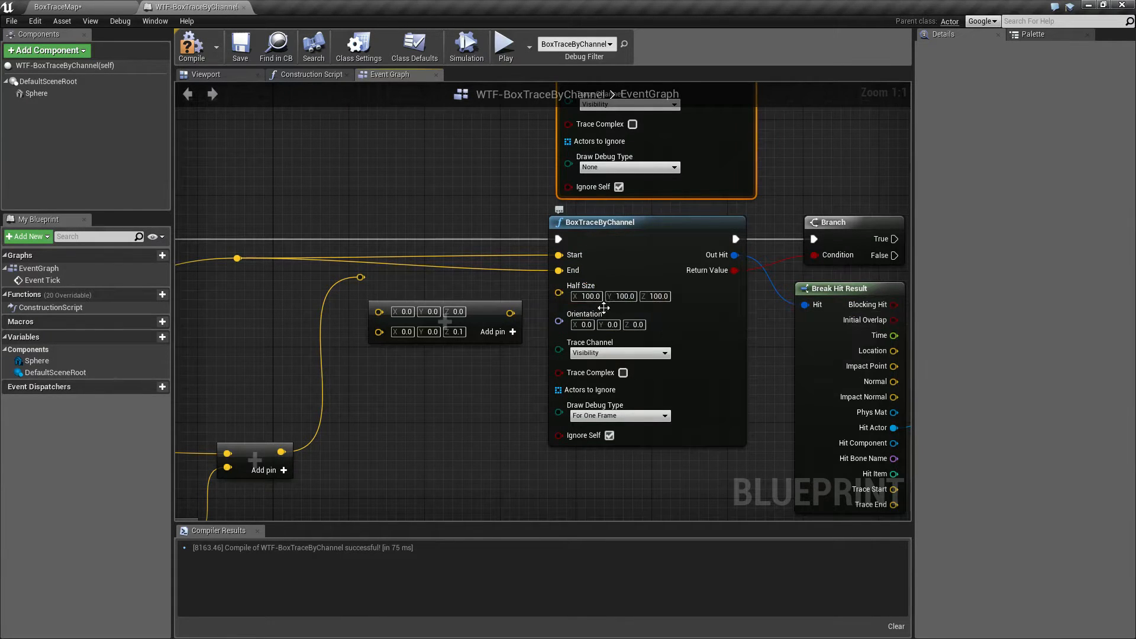
mouse_move(635, 324)
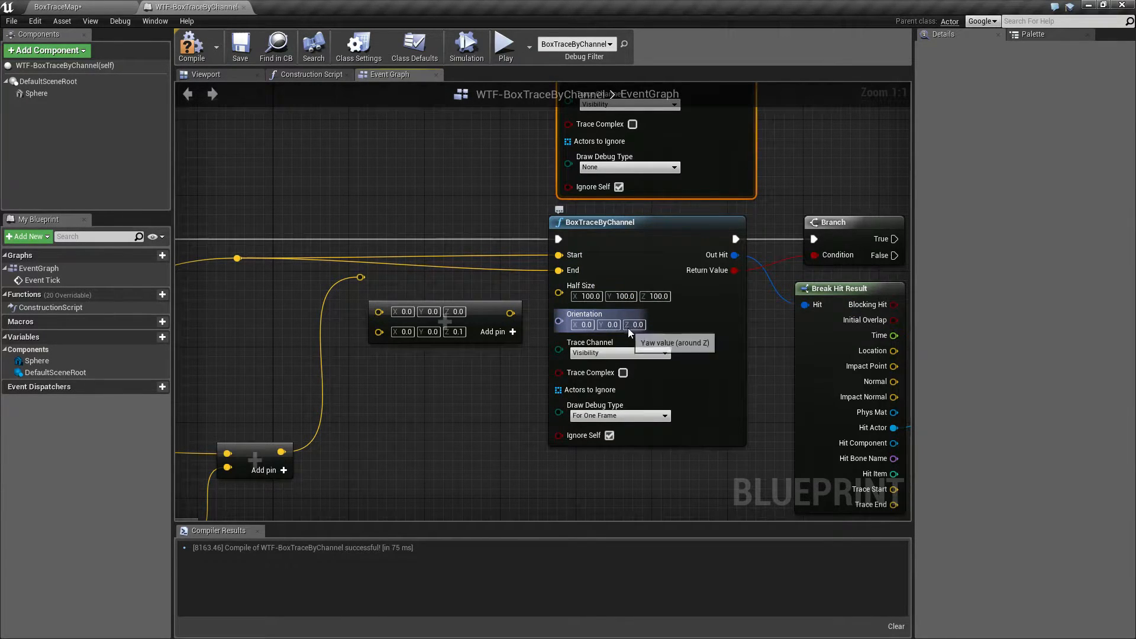
left_click(504, 42)
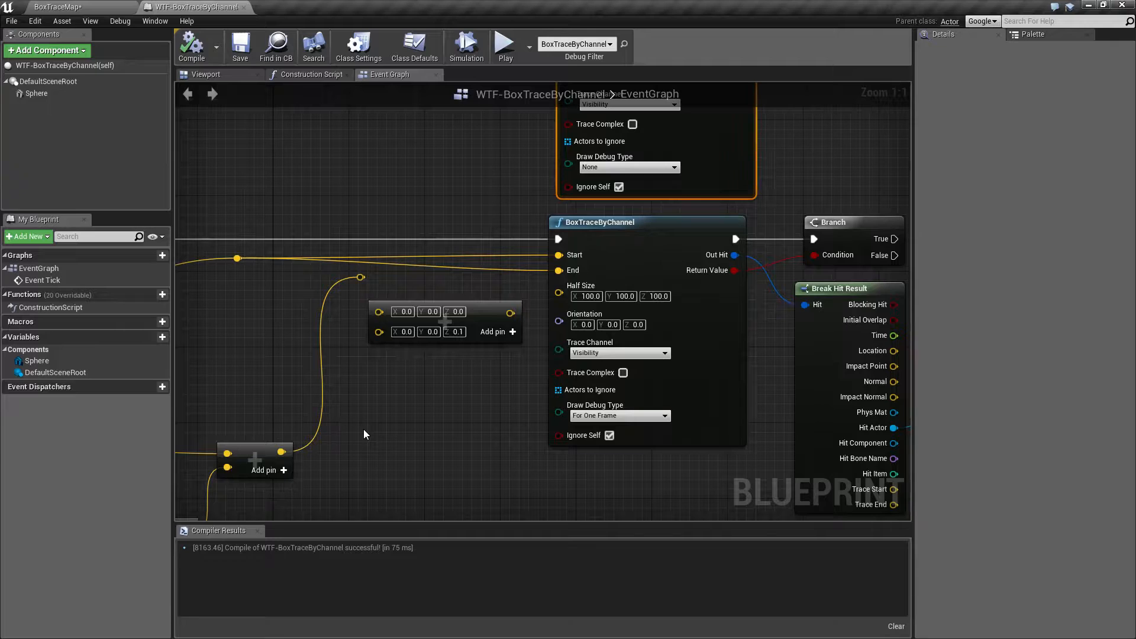
mouse_move(235, 257)
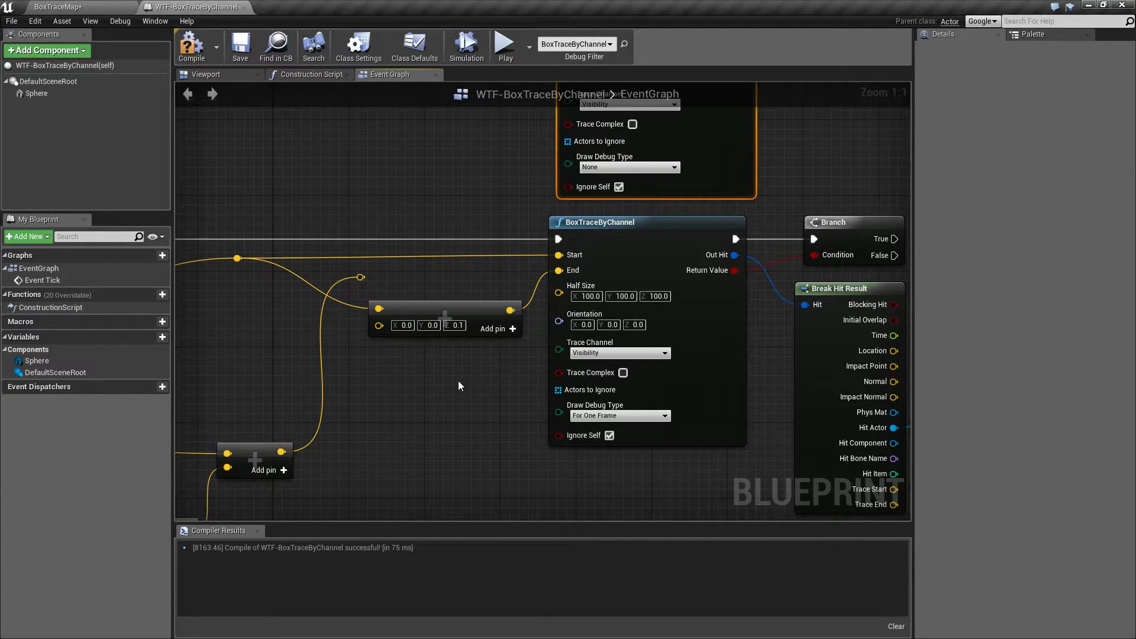
Step: Compile and save the updated BoxTraceByChannel blueprint
left_click(239, 45)
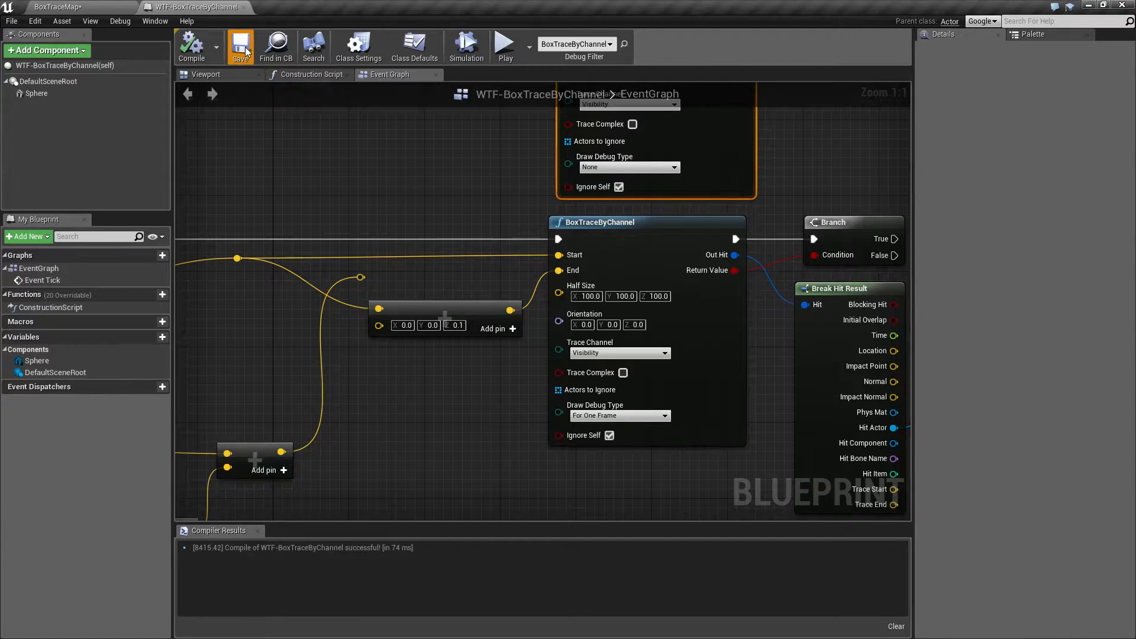
left_click(504, 42)
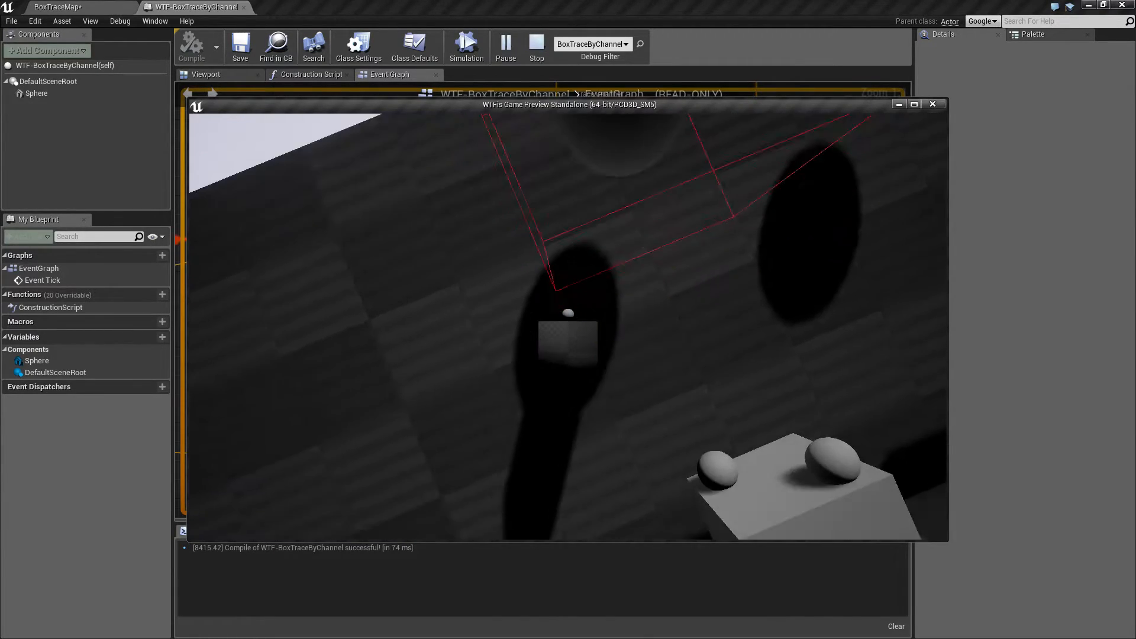
Step: Test the 100 by 100 by 400 box trace in play, then return to the level
left_click(535, 45)
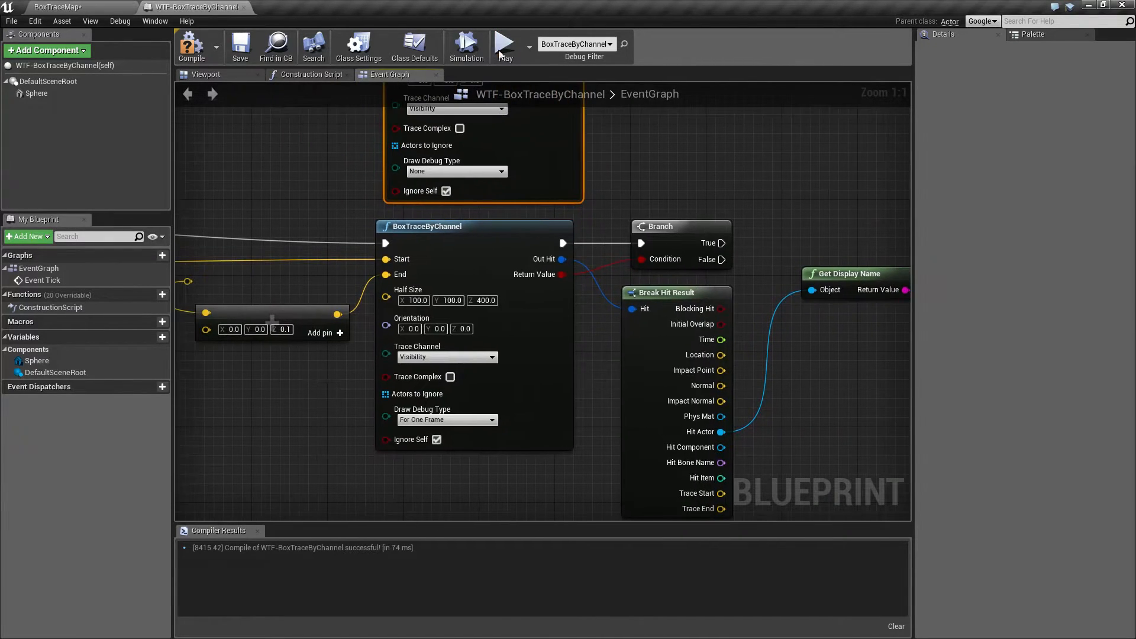
left_click(505, 43)
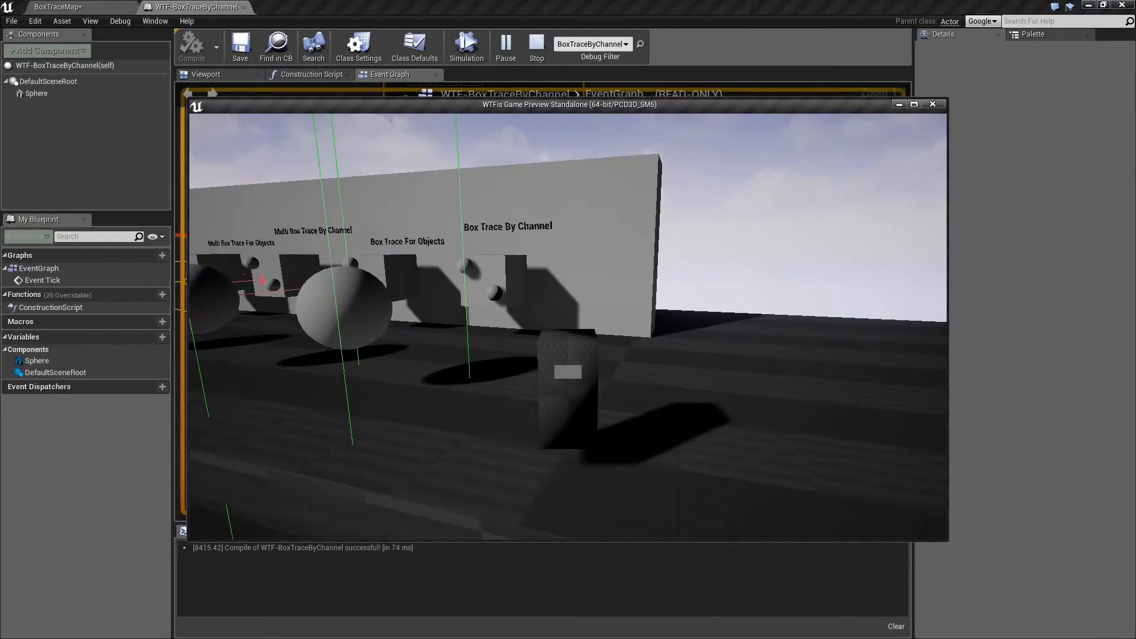
left_click(535, 48)
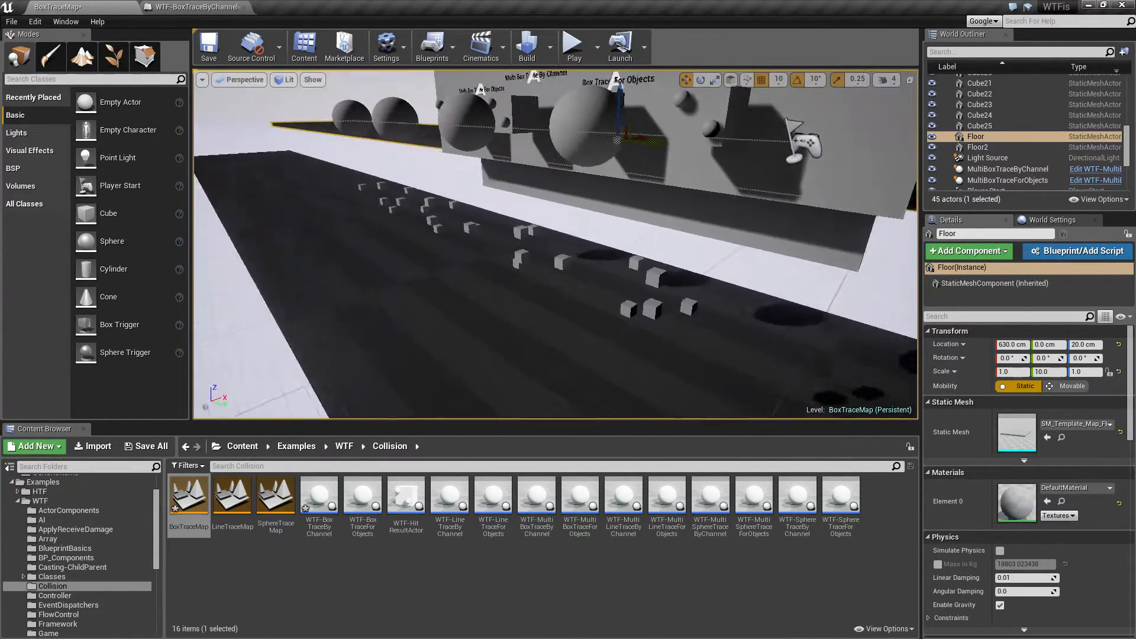
left_click(572, 45)
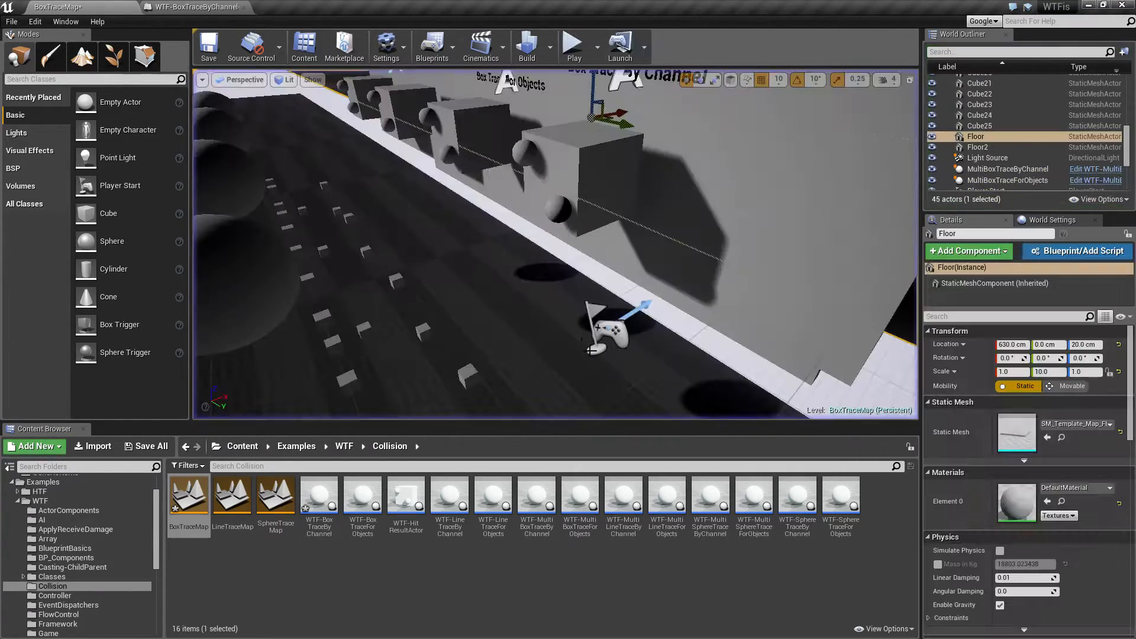
Step: Review the graph printing the hit actor's display name, then return to the map
left_click(194, 6)
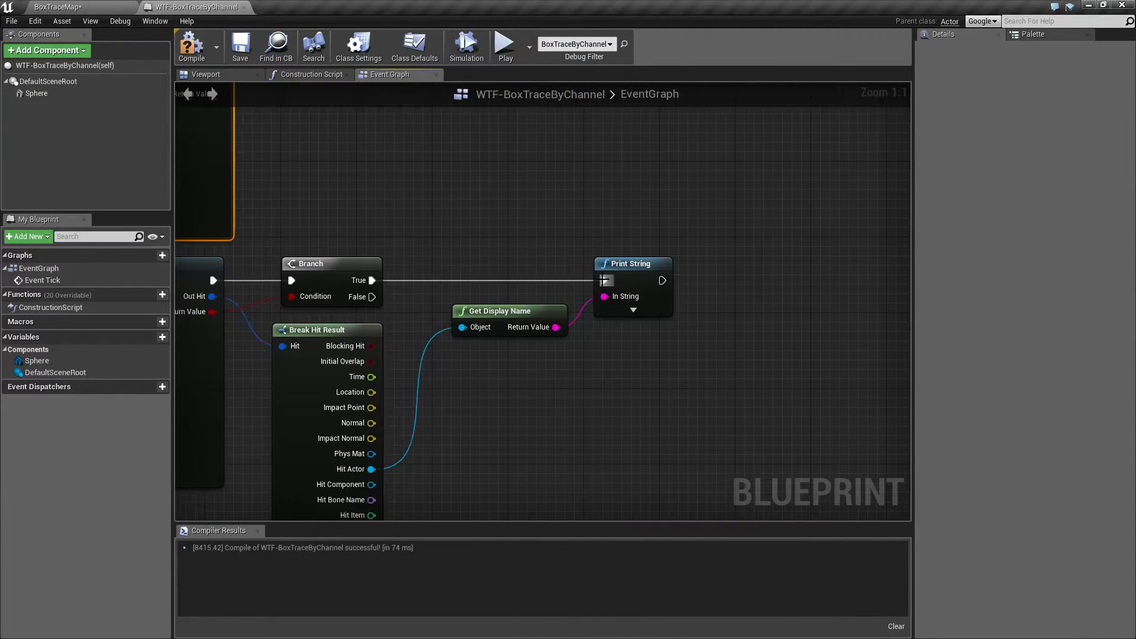
left_click(186, 20)
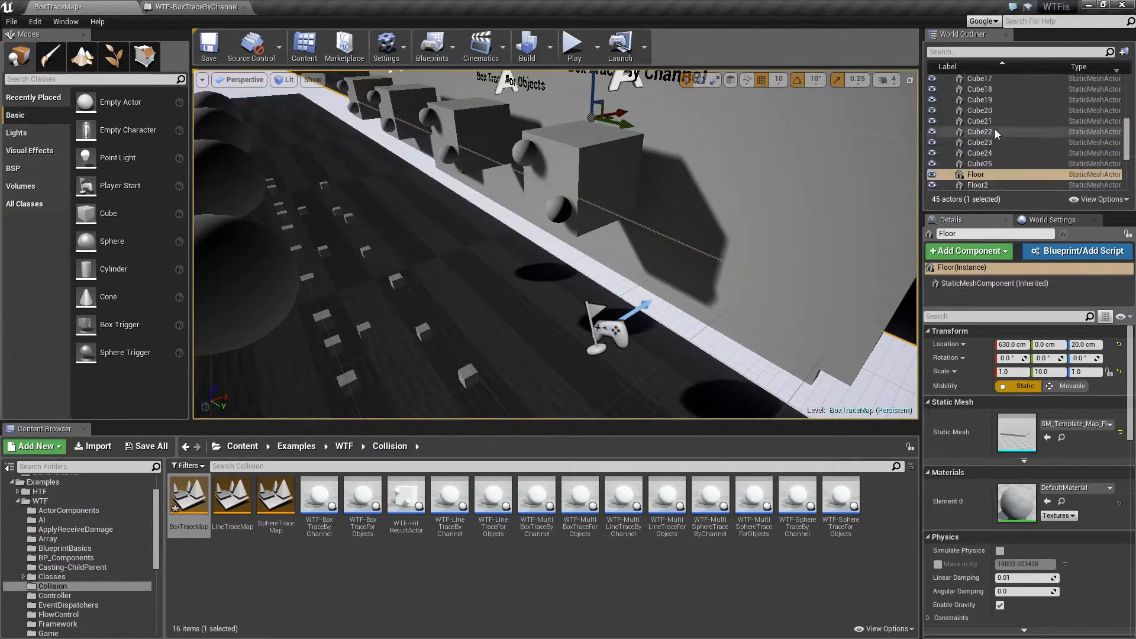
Step: Select Cube4 in the BoxTraceMap level to show its details
left_click(978, 120)
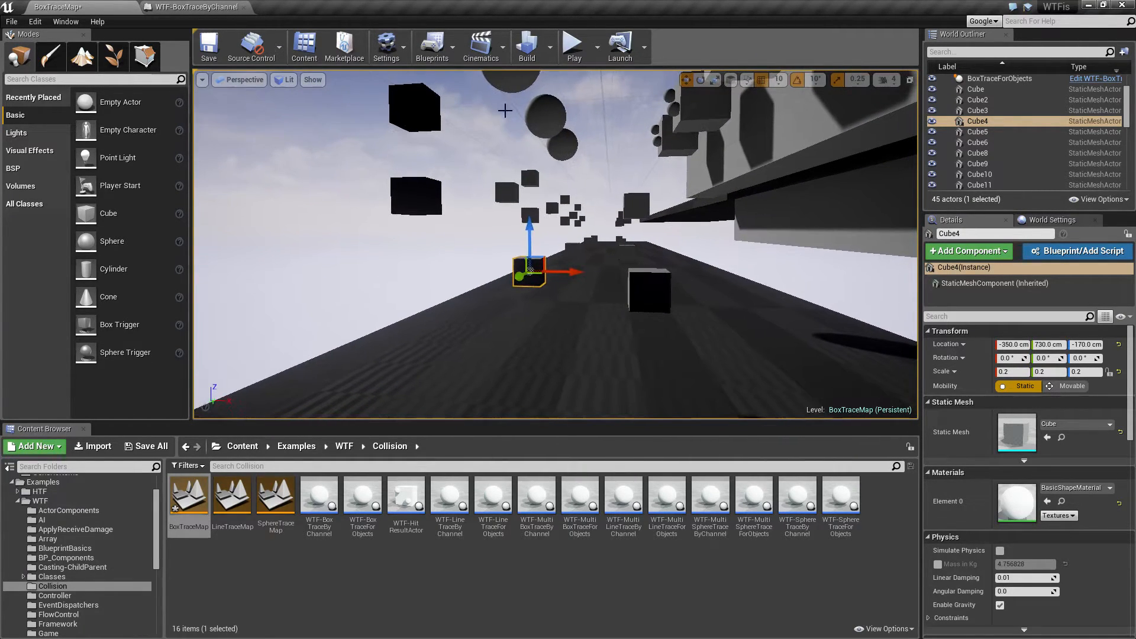
left_click(573, 46)
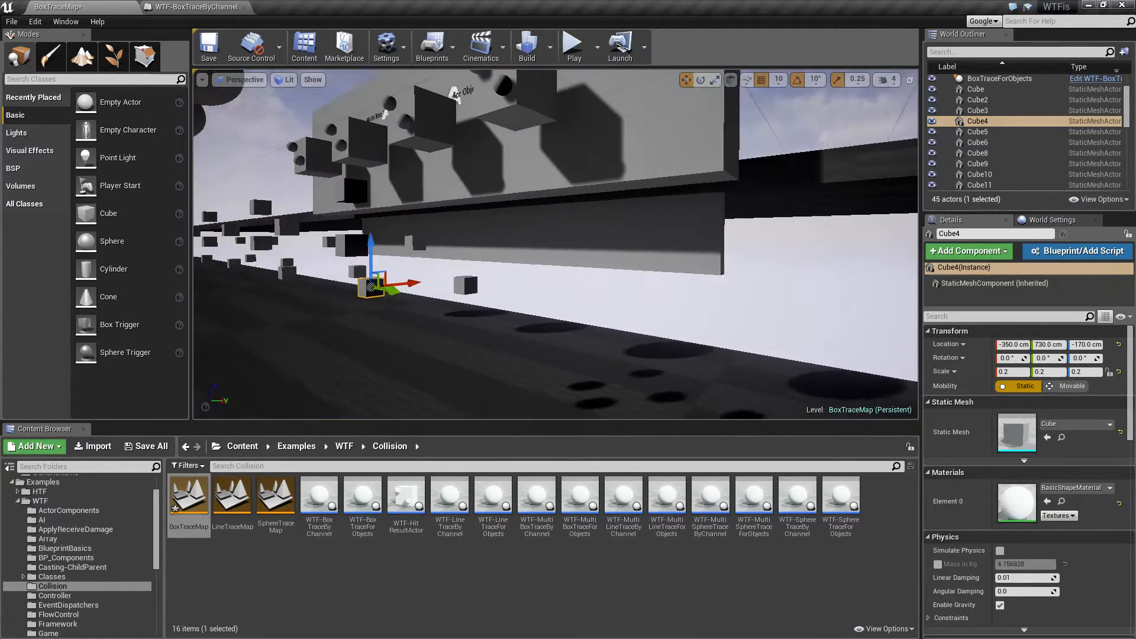
Step: Set the BoxTraceByChannel Half Size X to 50, giving 50, 100, 400, then return to BoxTraceMap
left_click(191, 6)
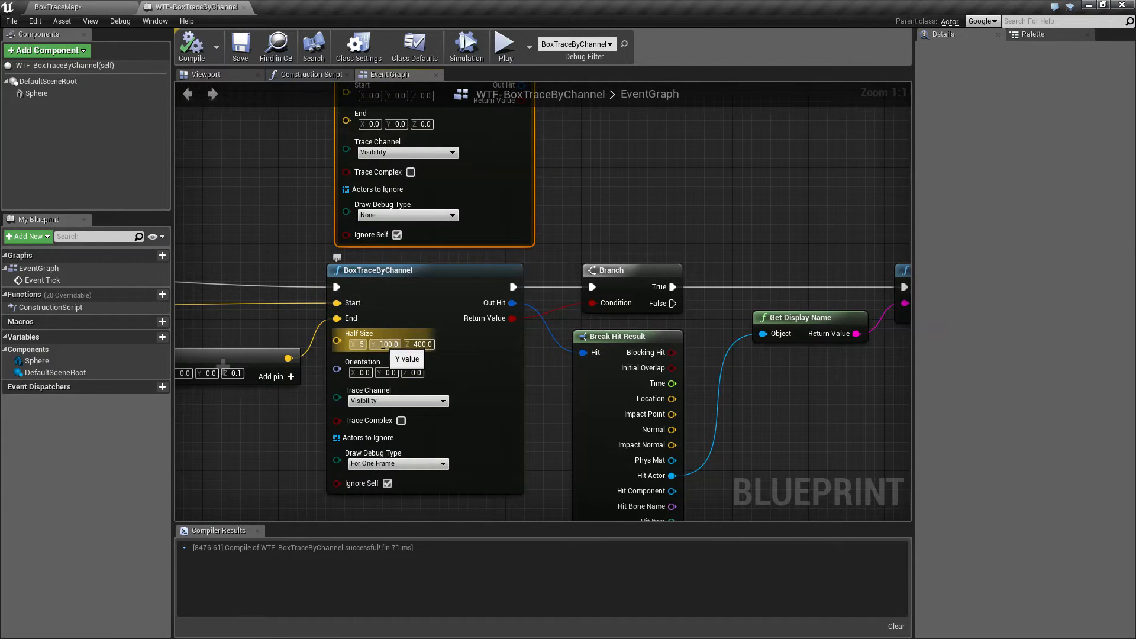
left_click(504, 41)
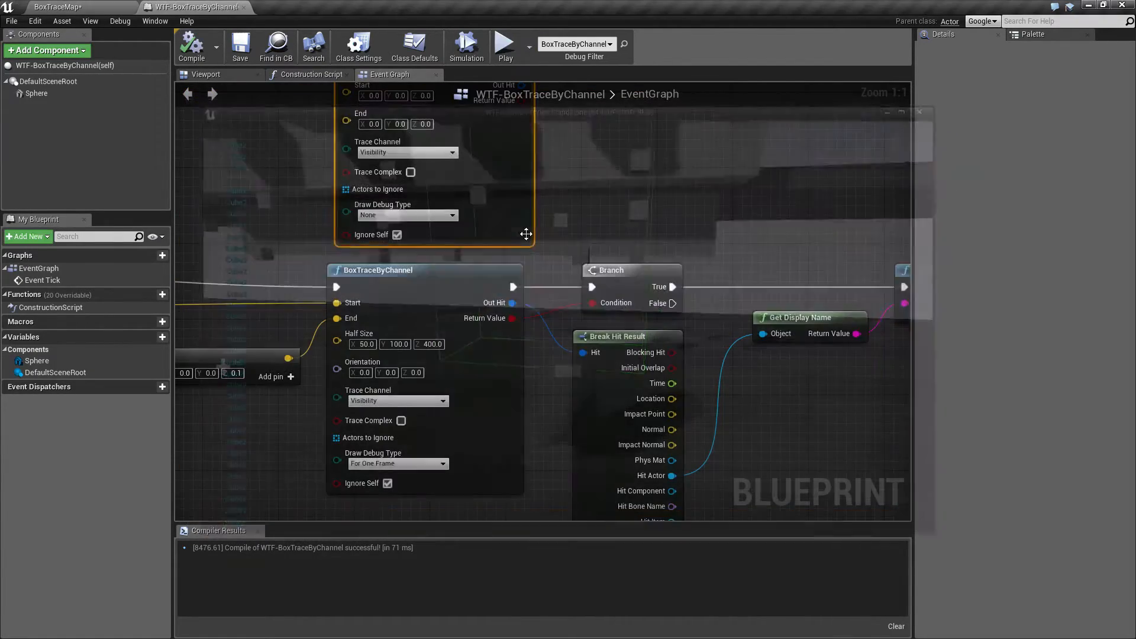
left_click(62, 6)
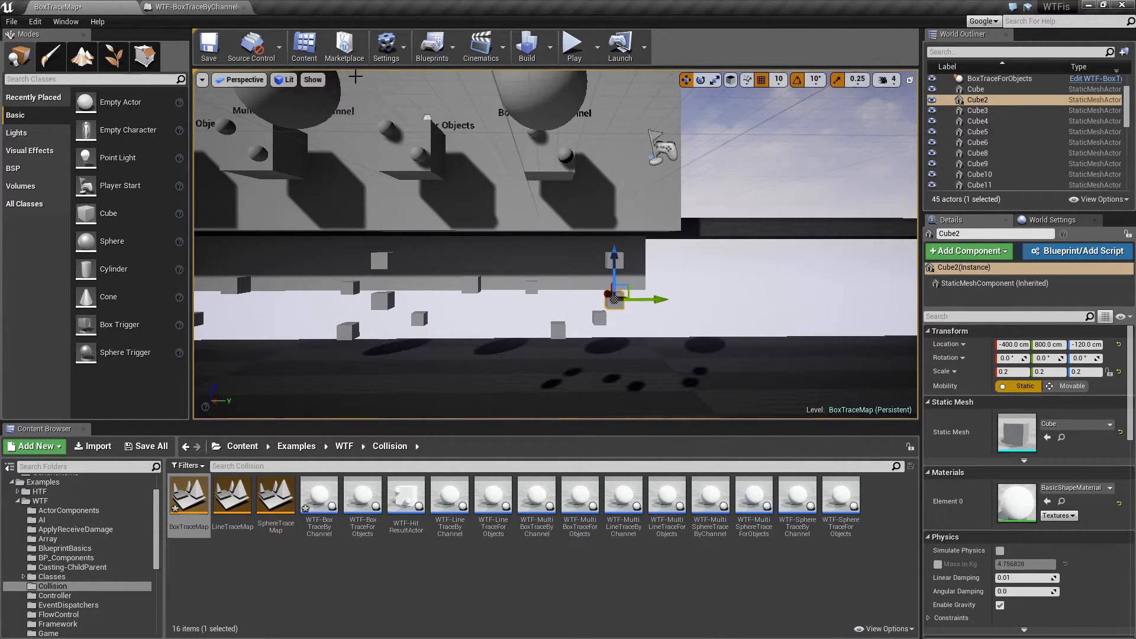
Step: Lower the Cube actor to a Z height of -220, then return to the Blueprint graph
left_click(572, 43)
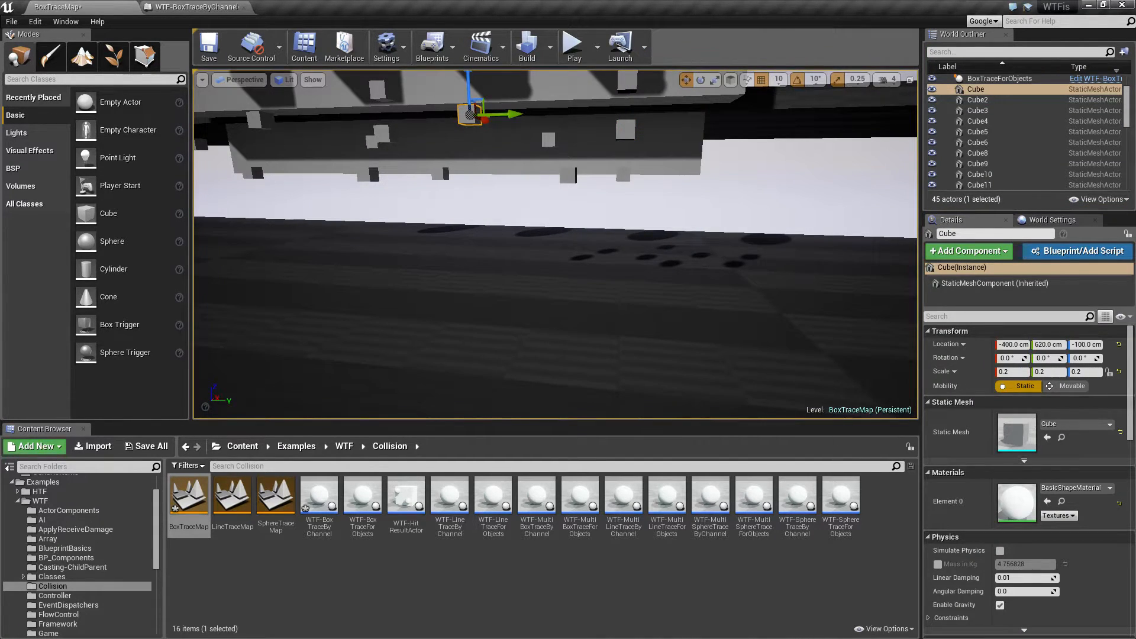
left_click_drag(477, 112, 472, 268)
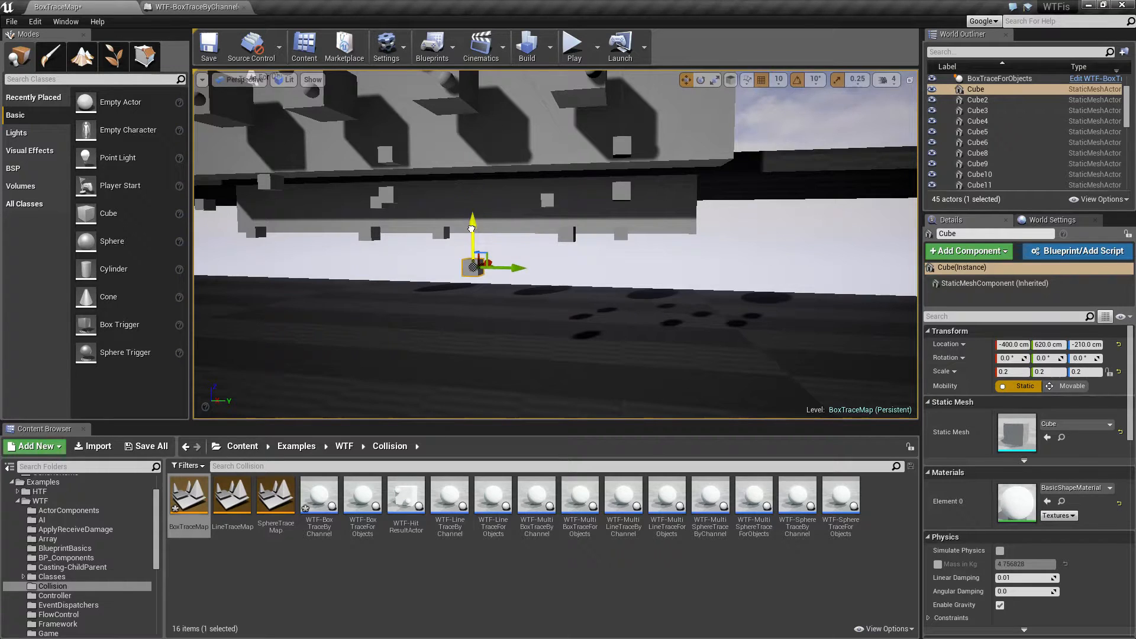
left_click(572, 45)
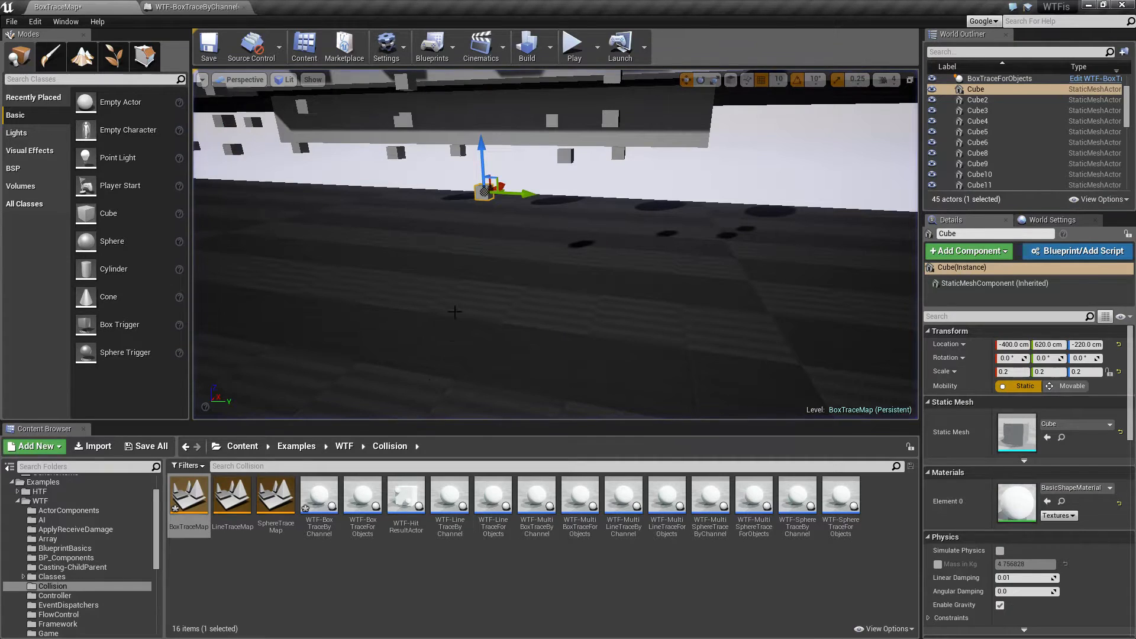
left_click(191, 7)
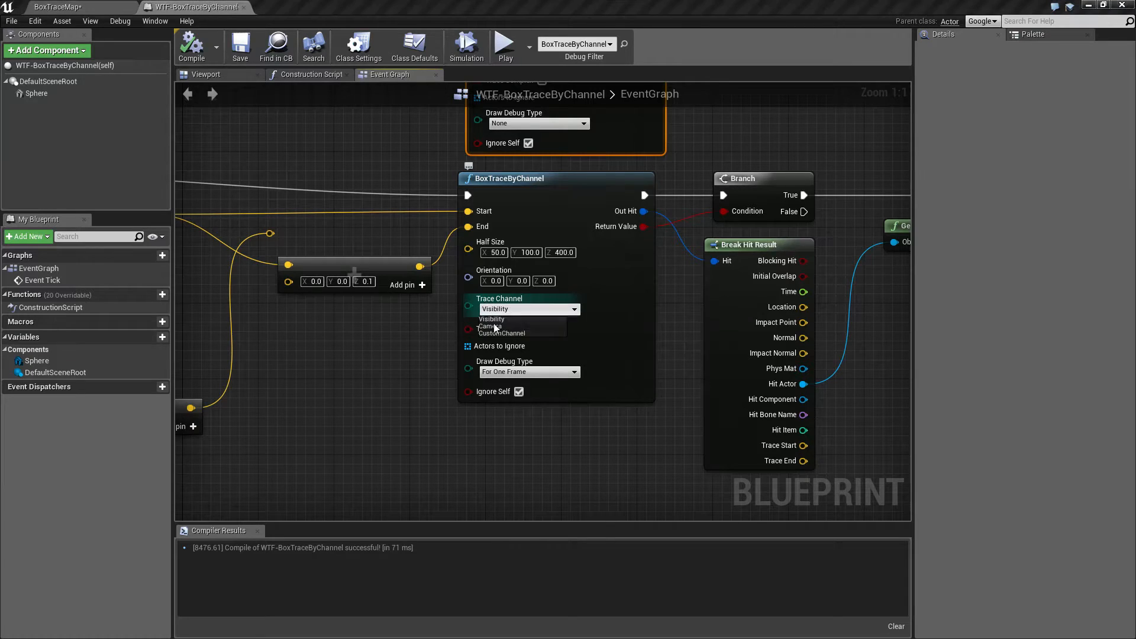
Step: Keep the Visibility trace channel, set Draw Debug Type to None, and run a Standalone Game preview
left_click(491, 319)
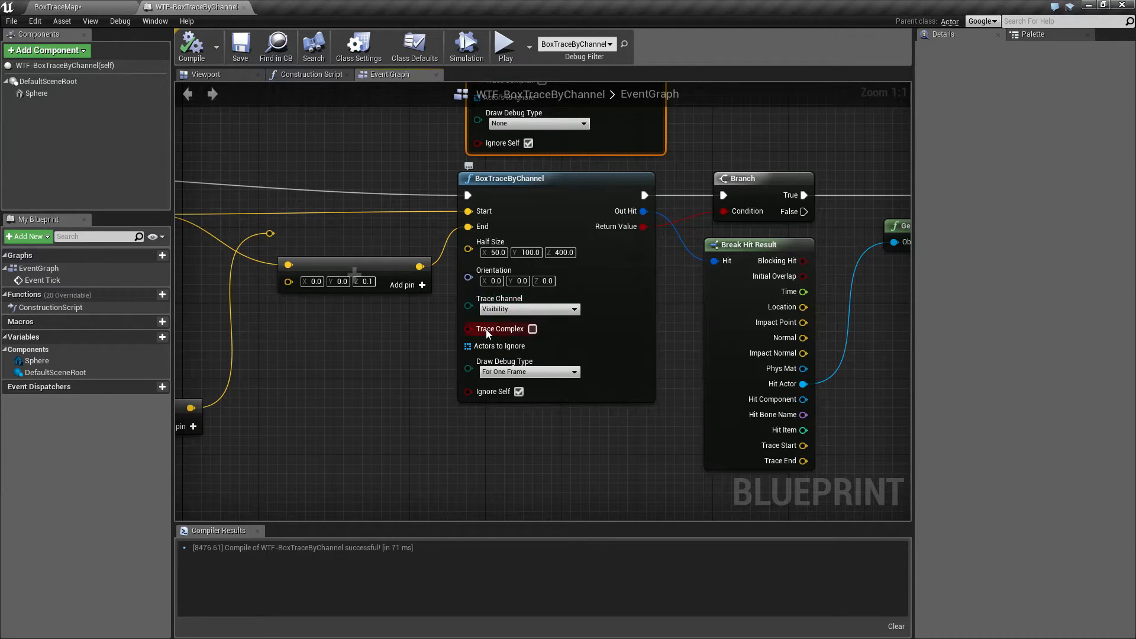
mouse_move(519, 335)
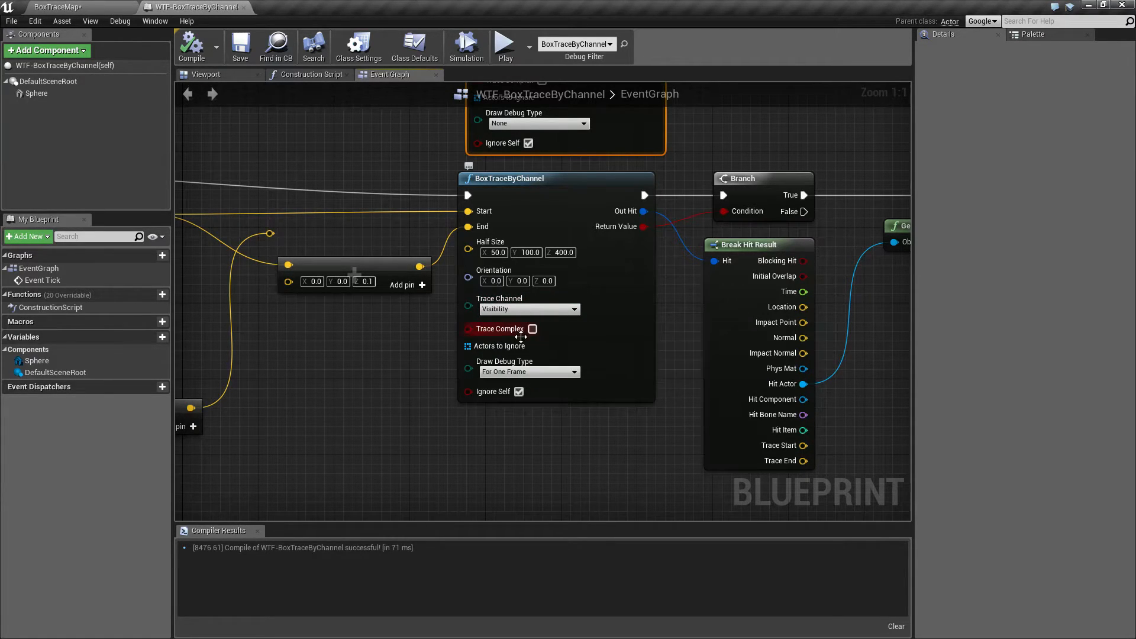
mouse_move(533, 329)
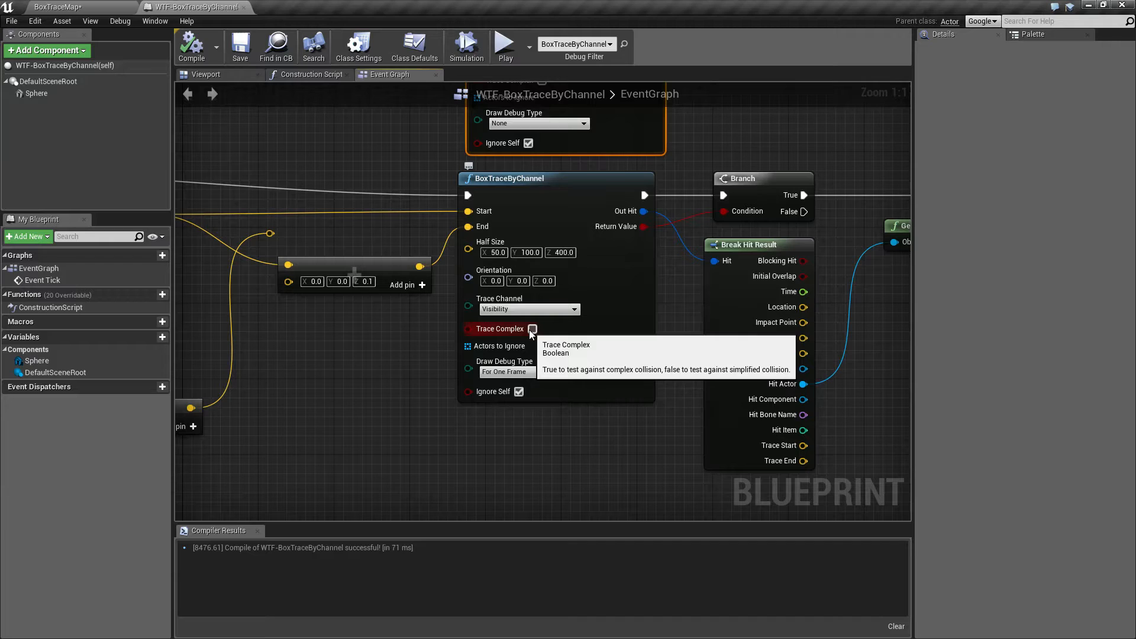
mouse_move(479, 346)
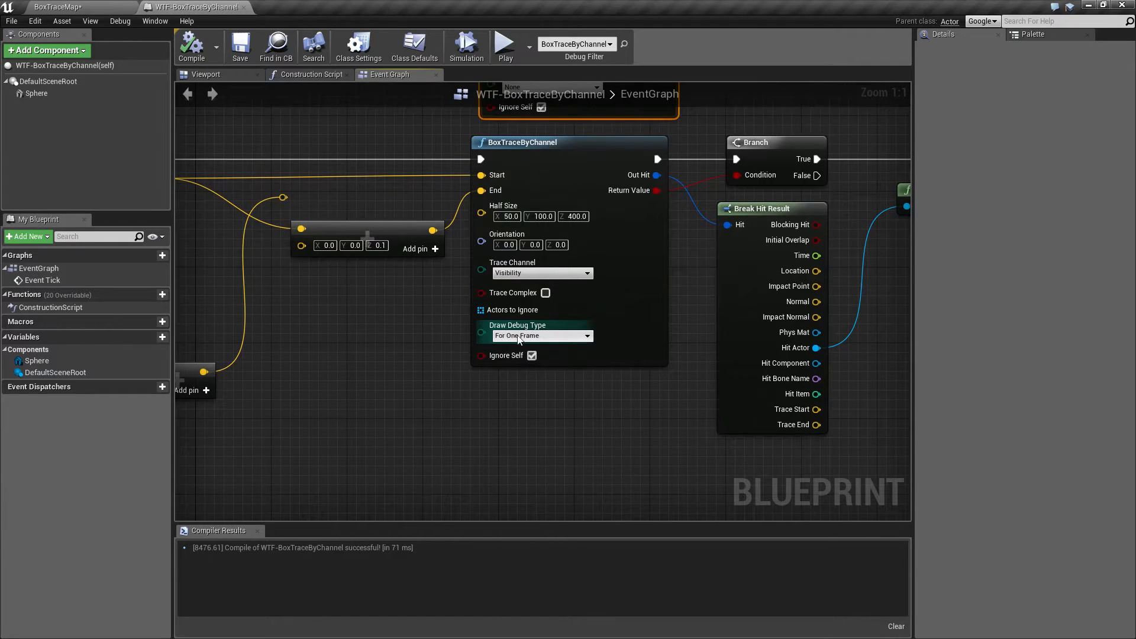
left_click(539, 336)
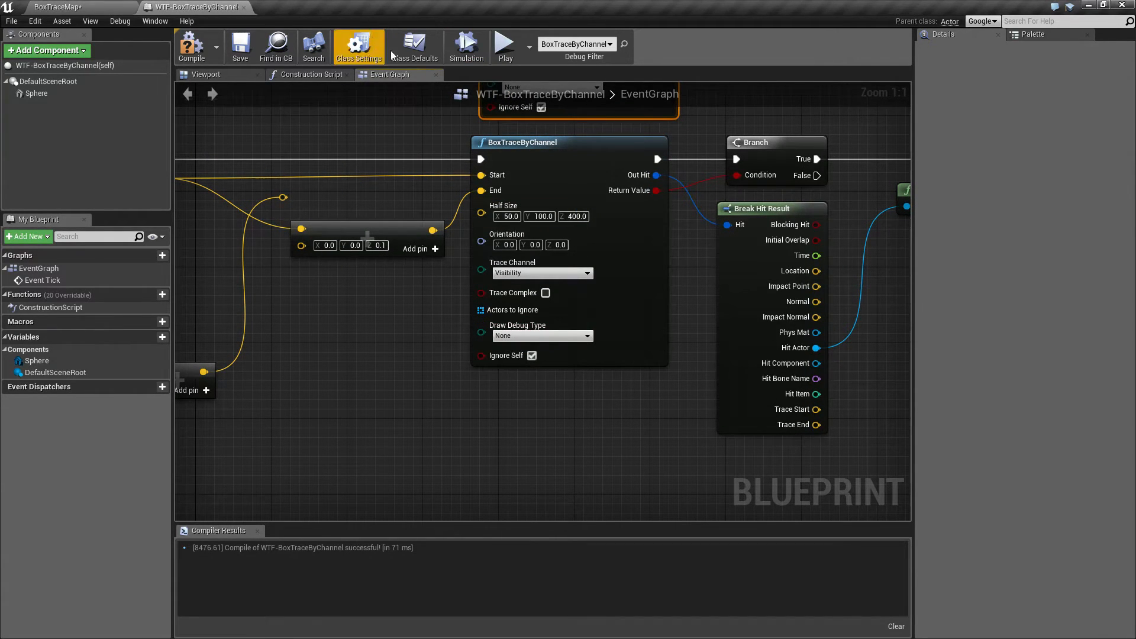
left_click(505, 42)
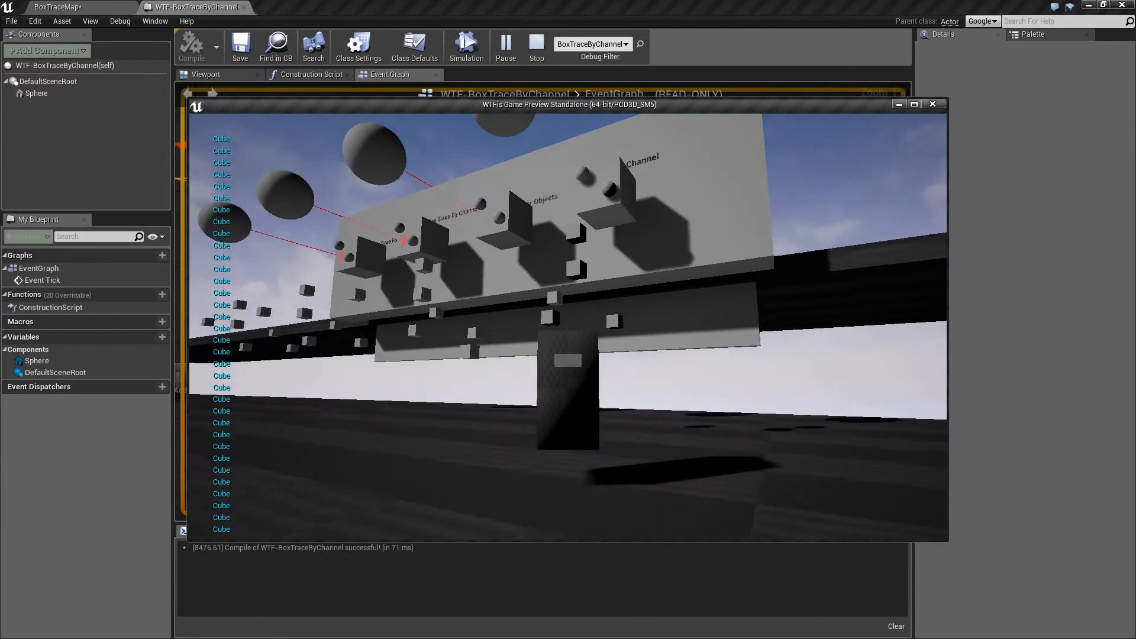
Step: Stop the preview, recompile, and select the Sphere component to view its BlockAllDynamic collision
left_click(536, 41)
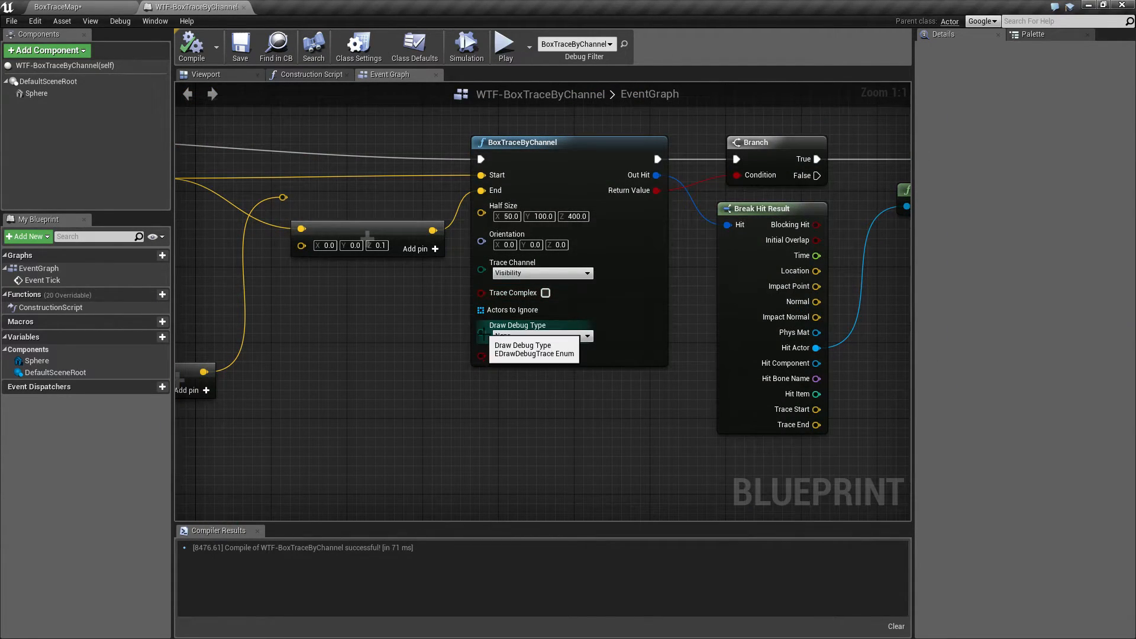
left_click(533, 349)
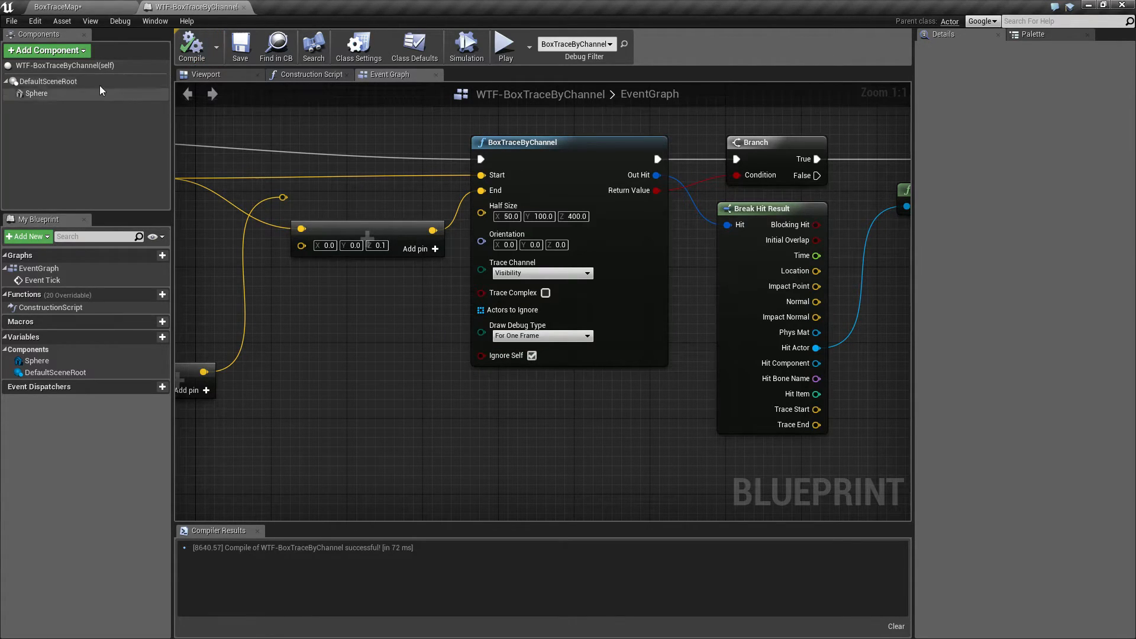
mouse_move(64, 126)
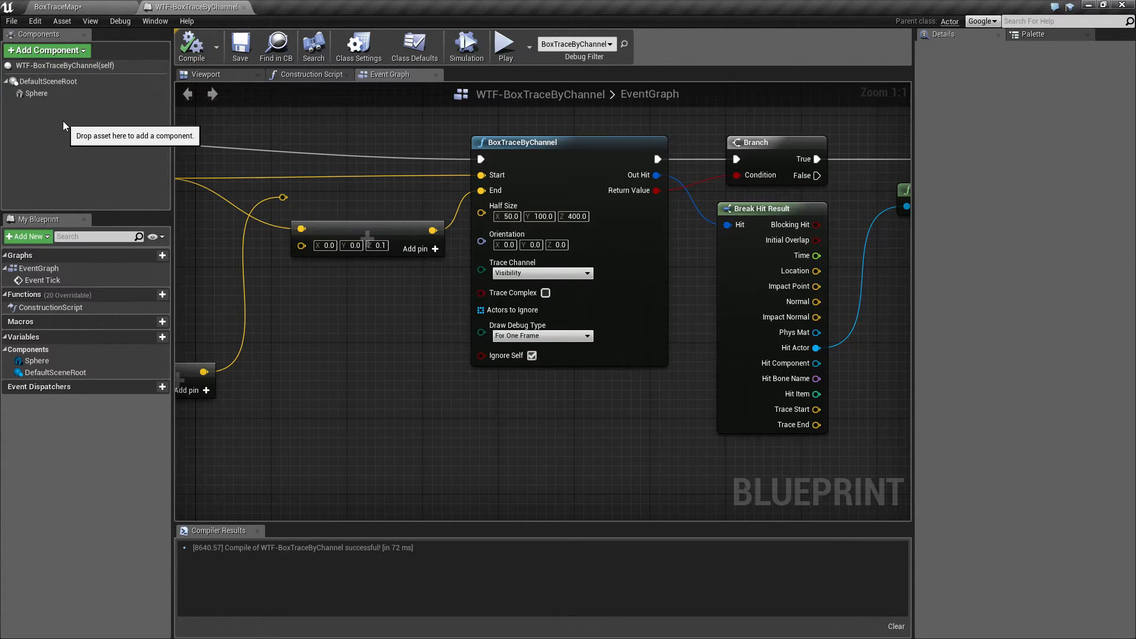
left_click(36, 93)
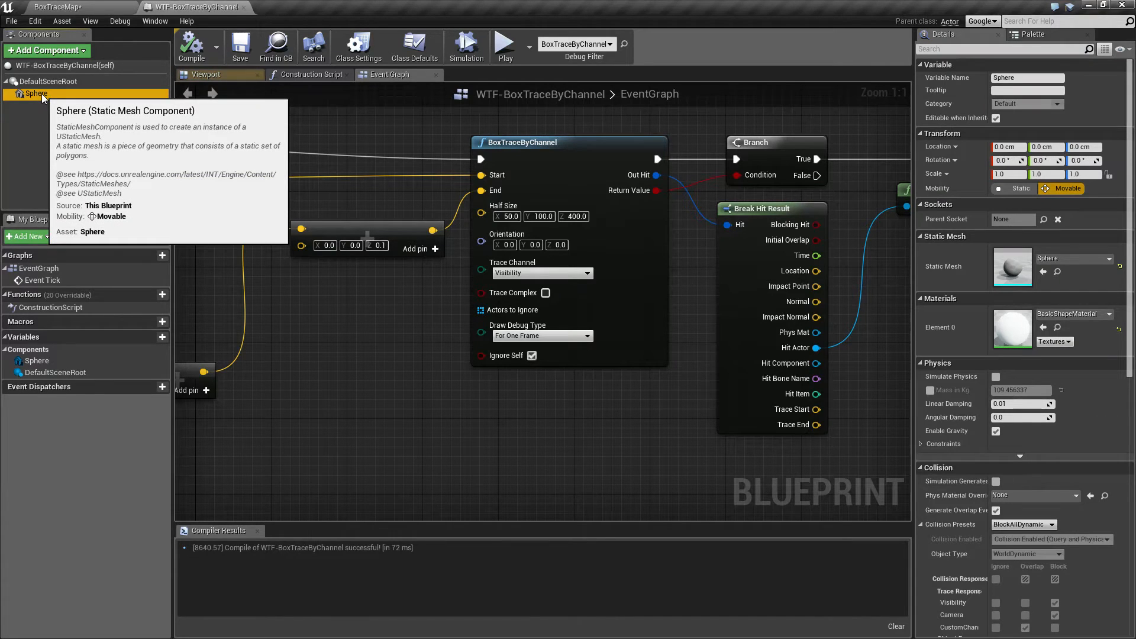
mouse_move(1022, 524)
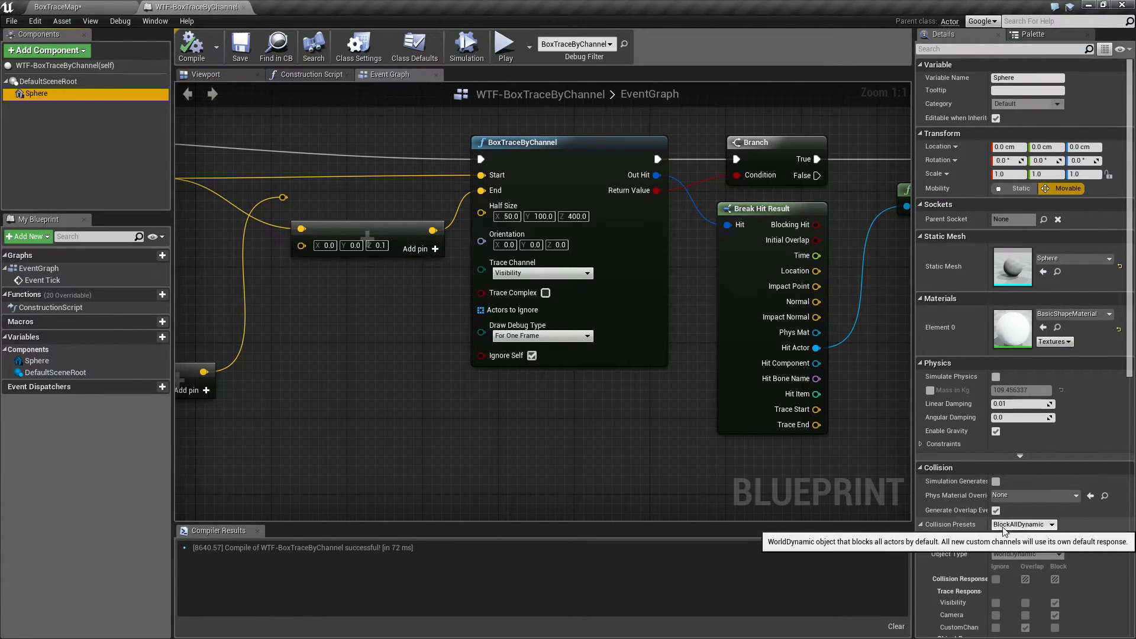
mouse_move(516, 403)
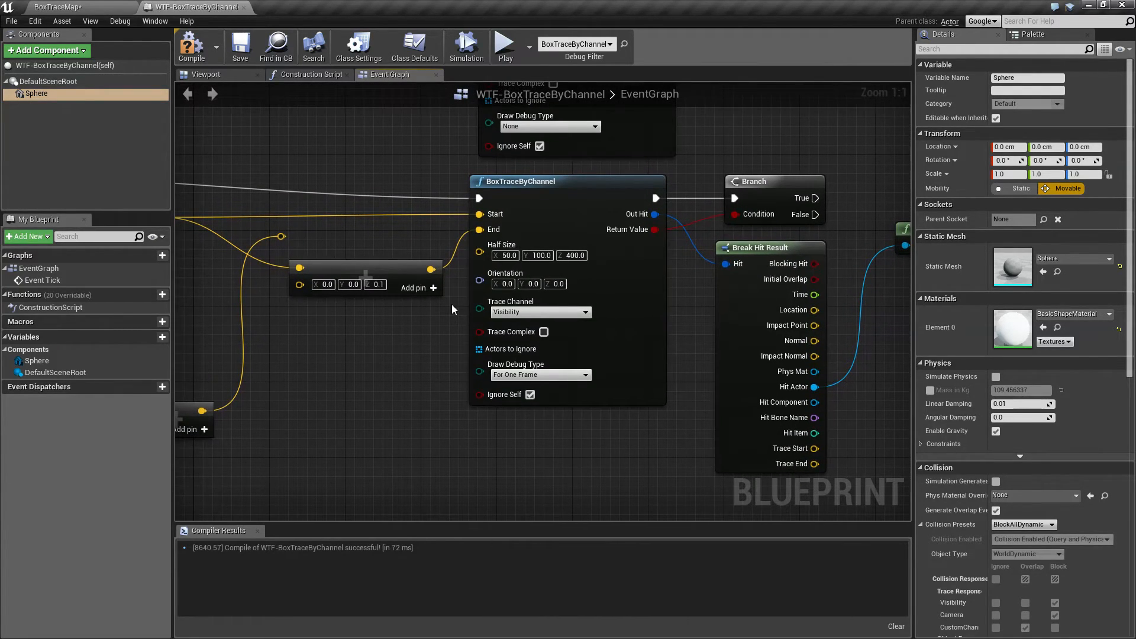
Step: Set Half Size X, Y and Z on the BoxTraceByChannel node all to 30
left_click(501, 284)
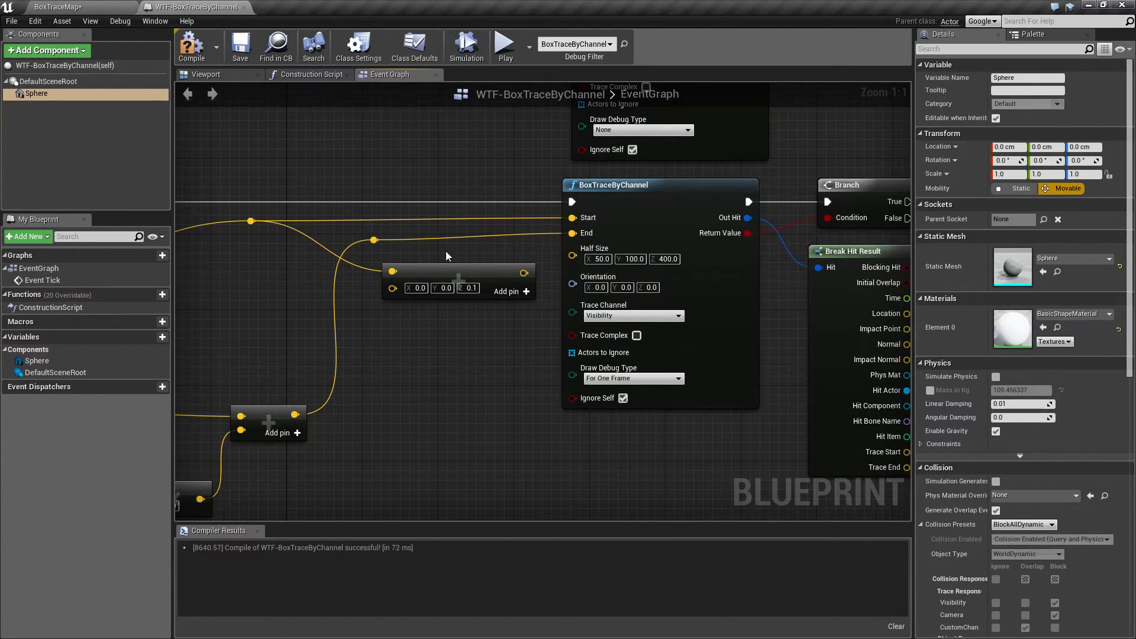
left_click(597, 259)
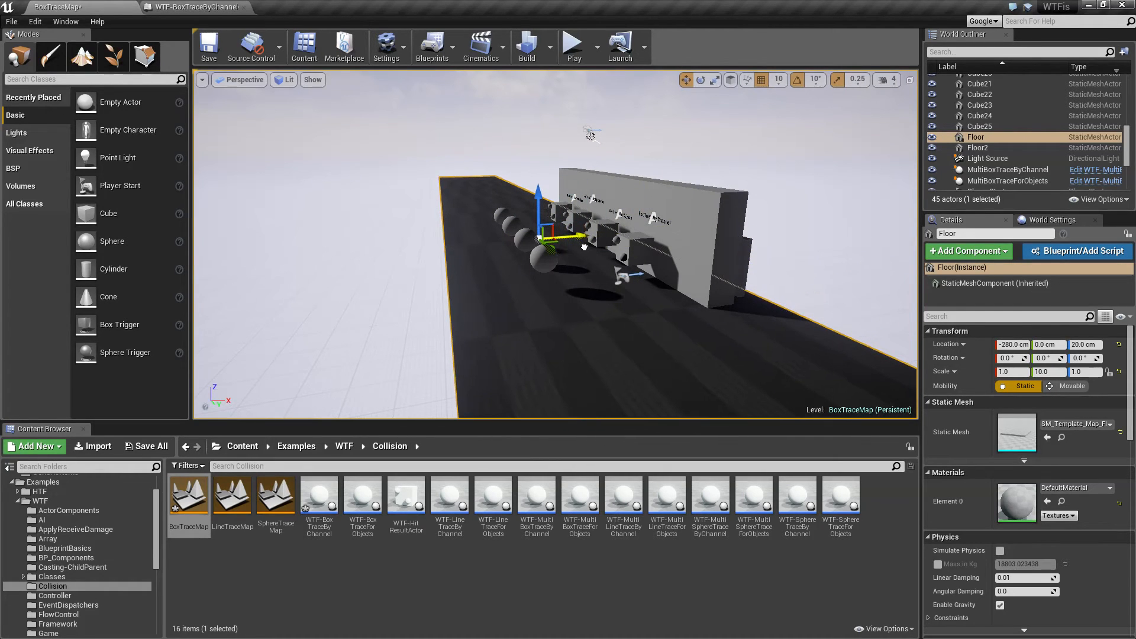
left_click(572, 46)
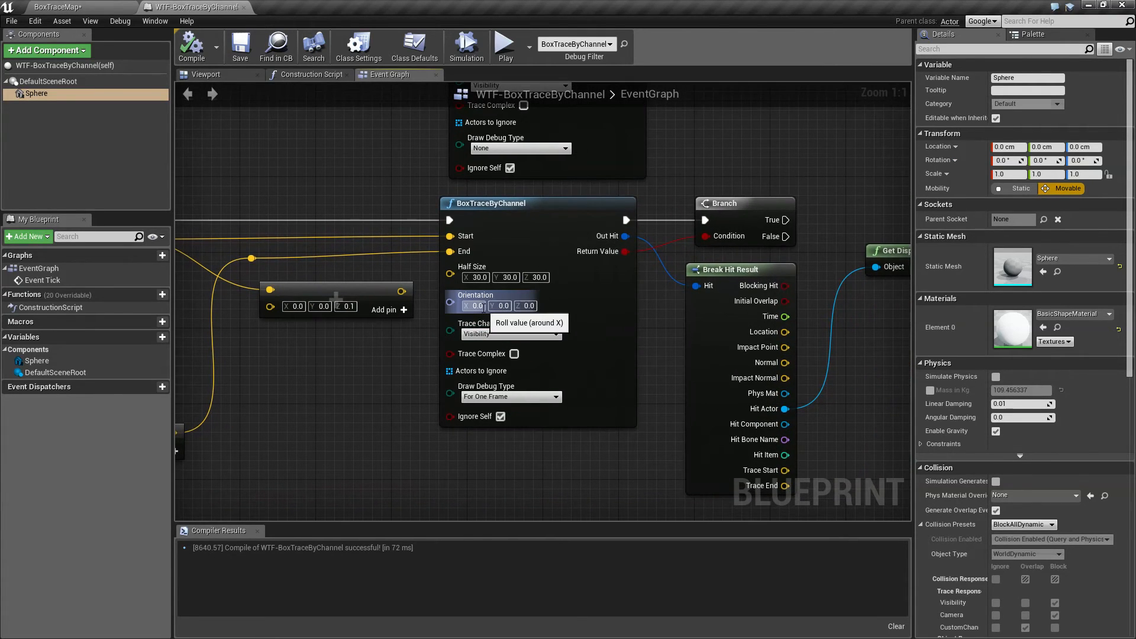
type("45")
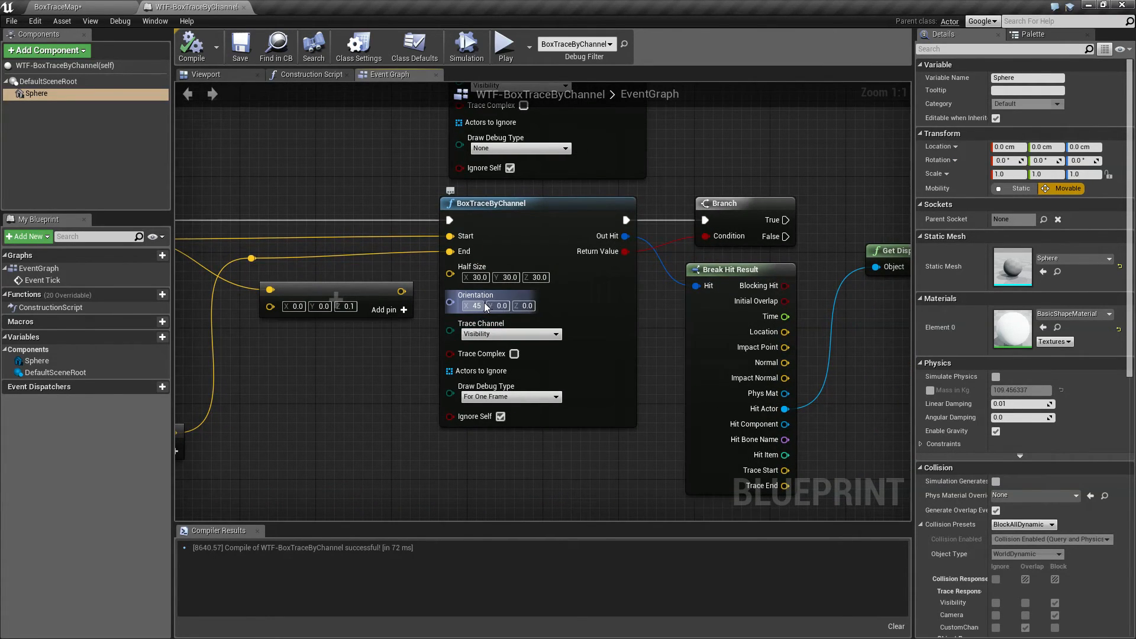
left_click(501, 41)
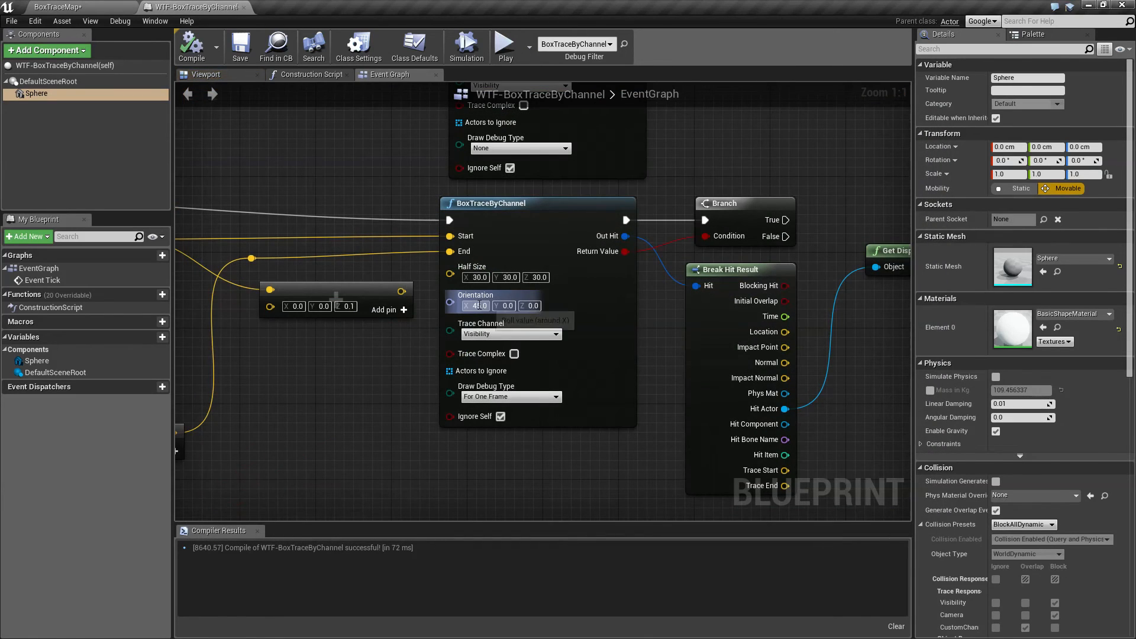
mouse_move(477, 305)
type("45")
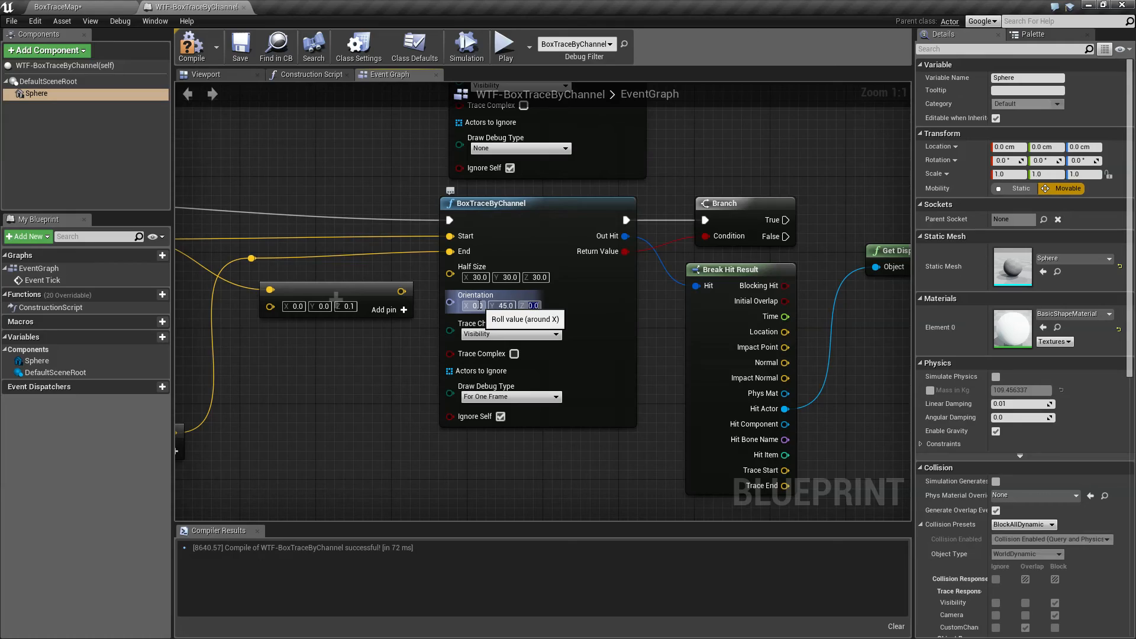
left_click(501, 45)
type("0")
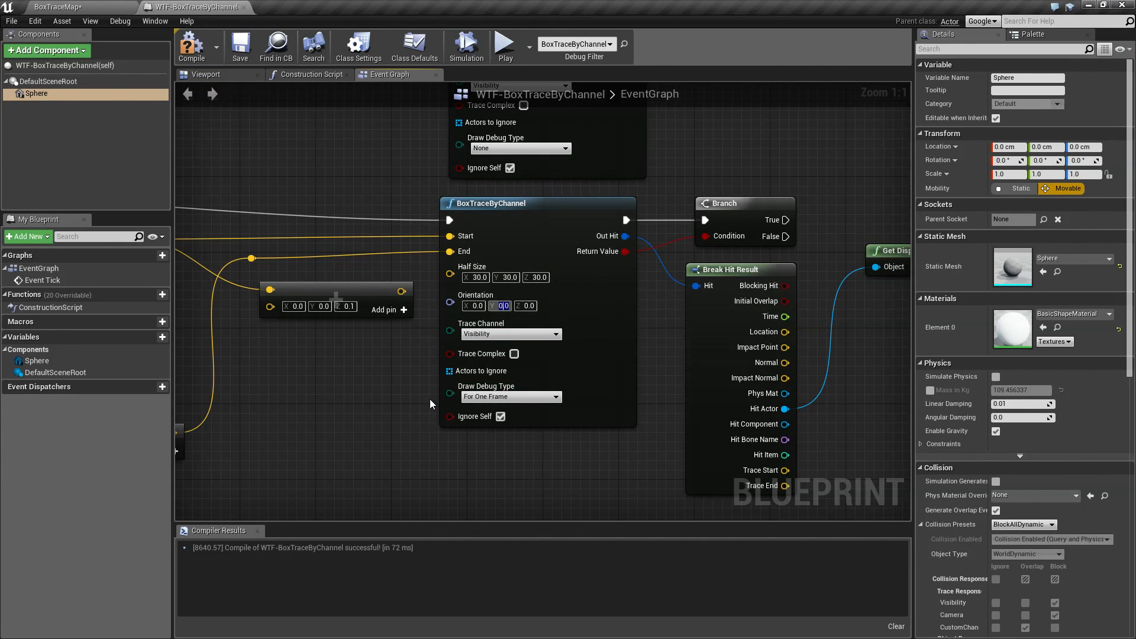
mouse_move(399, 398)
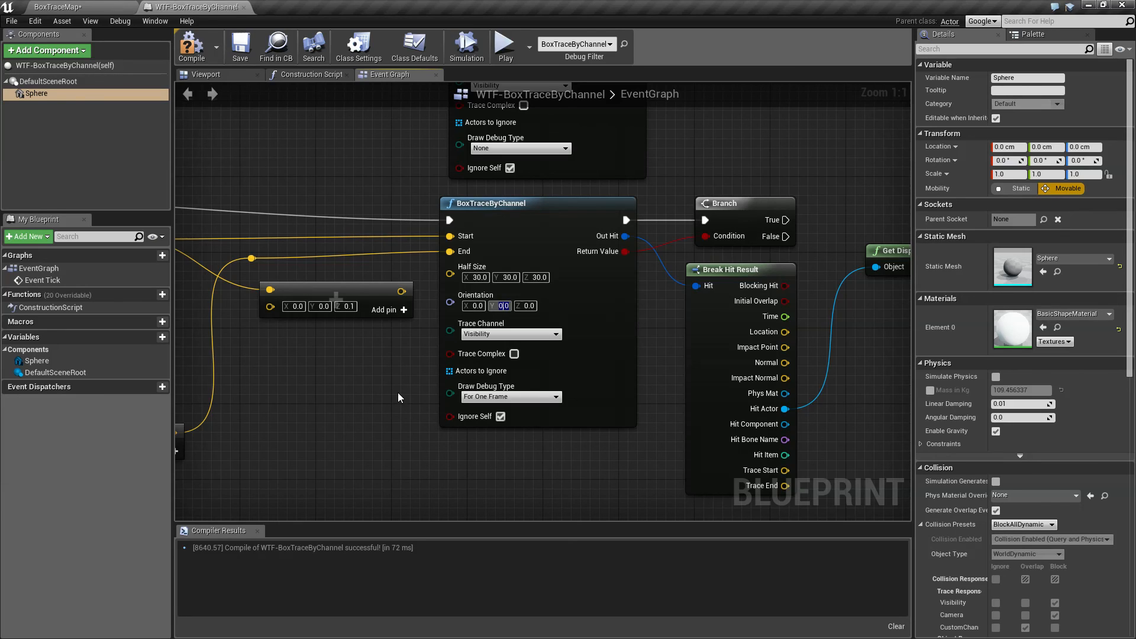